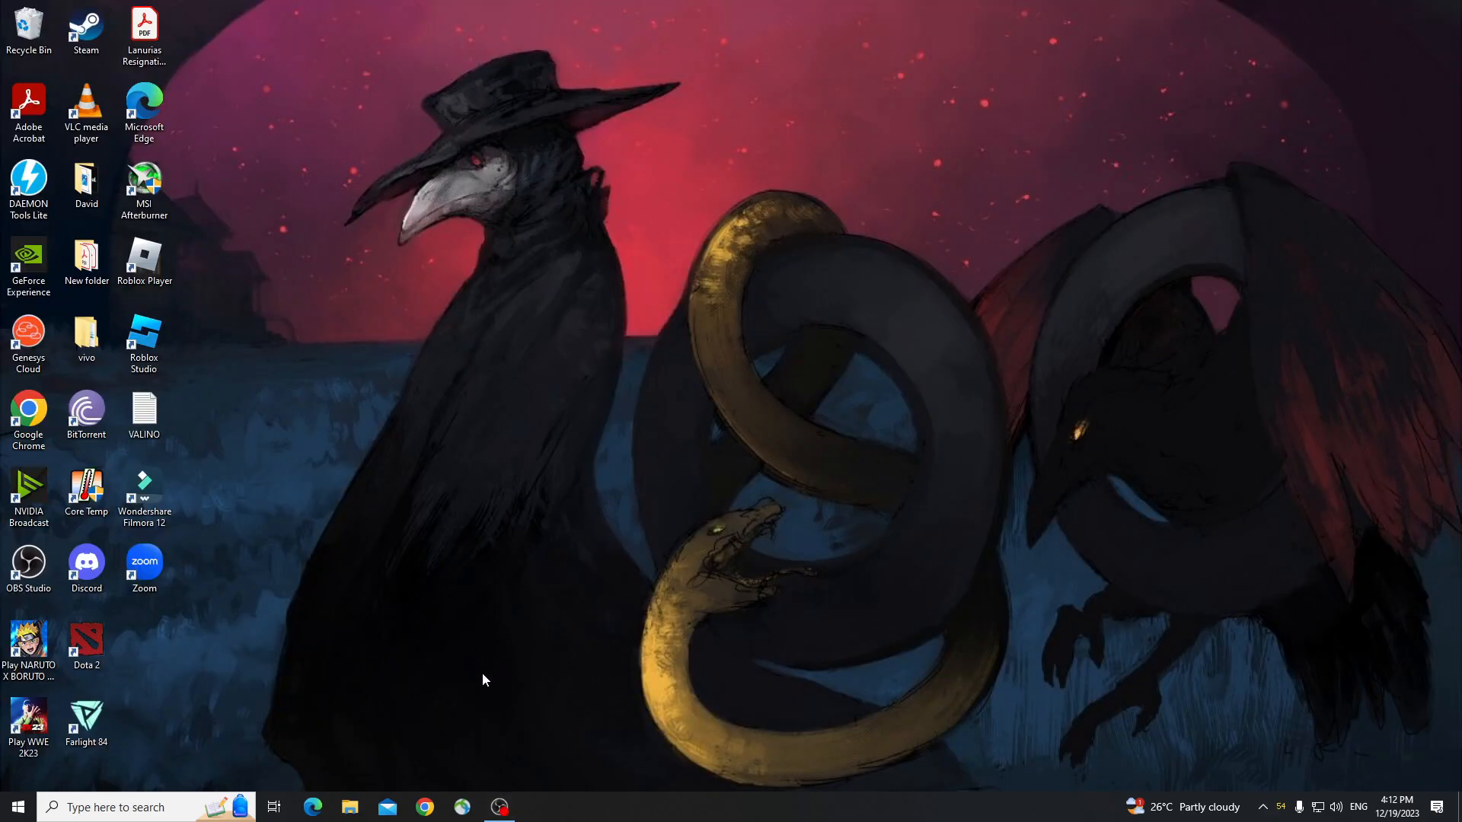
mouse_move(492, 673)
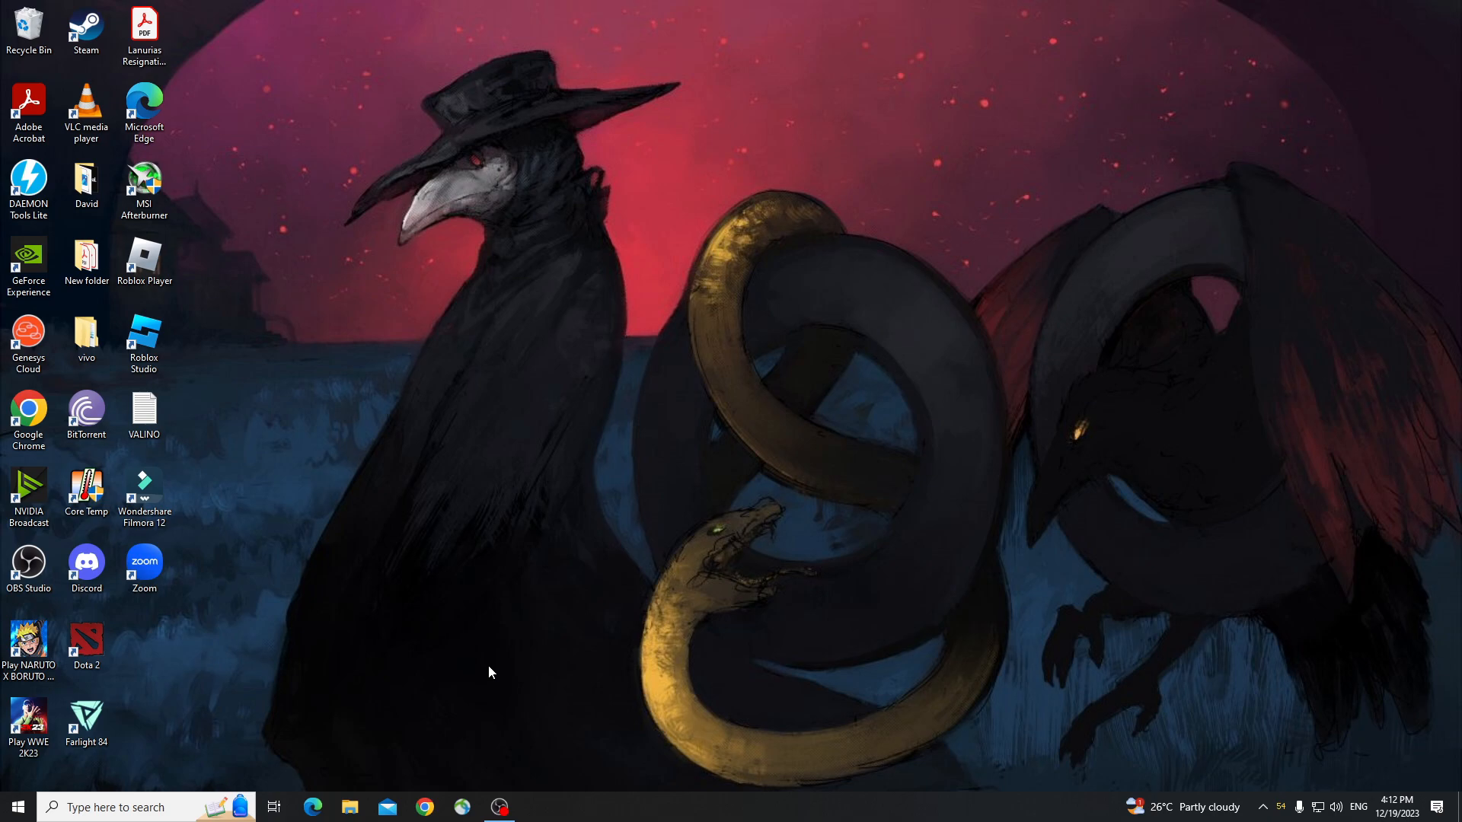
mouse_move(493, 670)
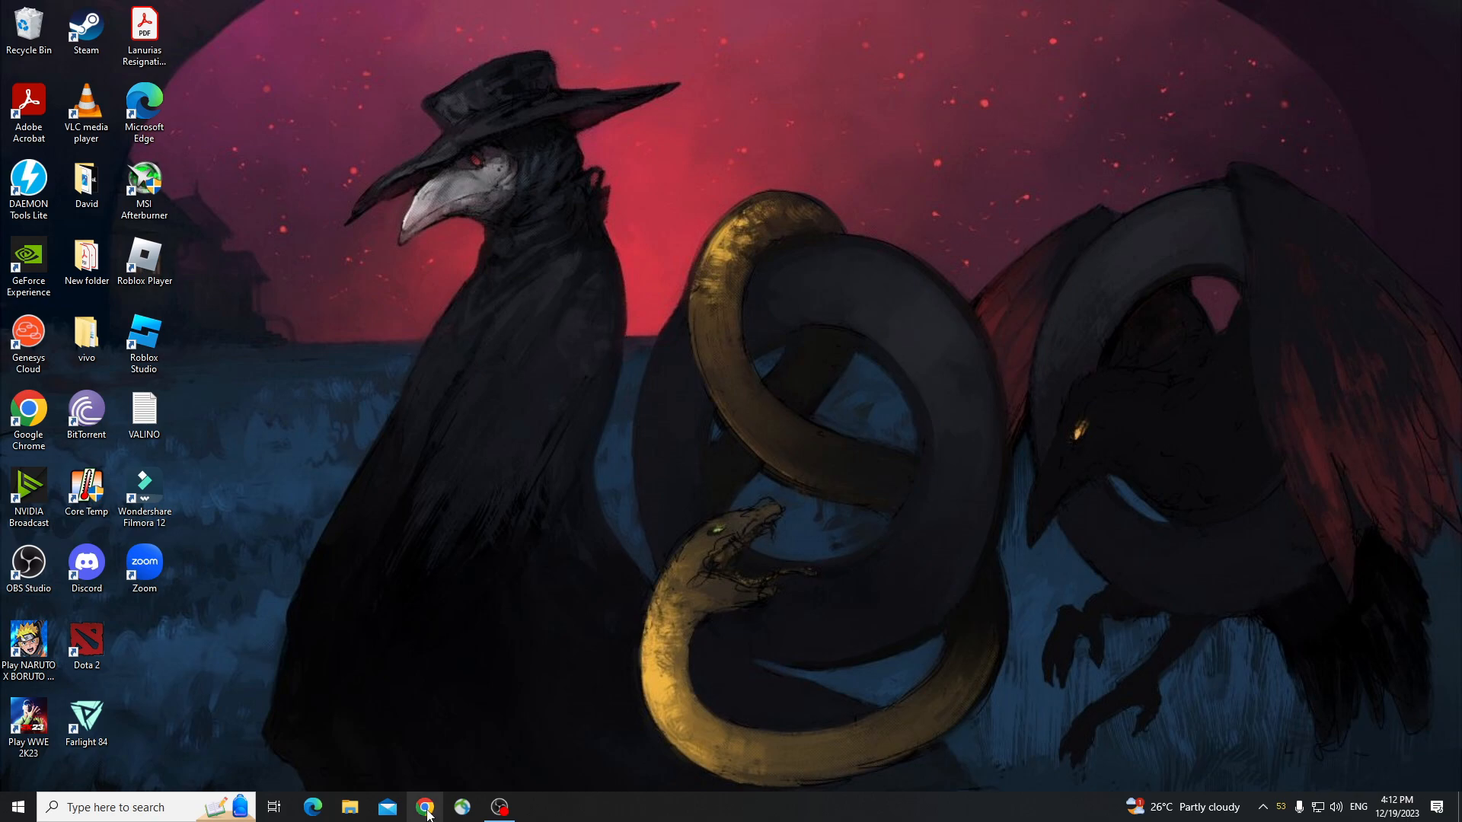
Step: Launch Chrome and run a Google search for 'windows installation media' from the address bar
left_click(425, 807)
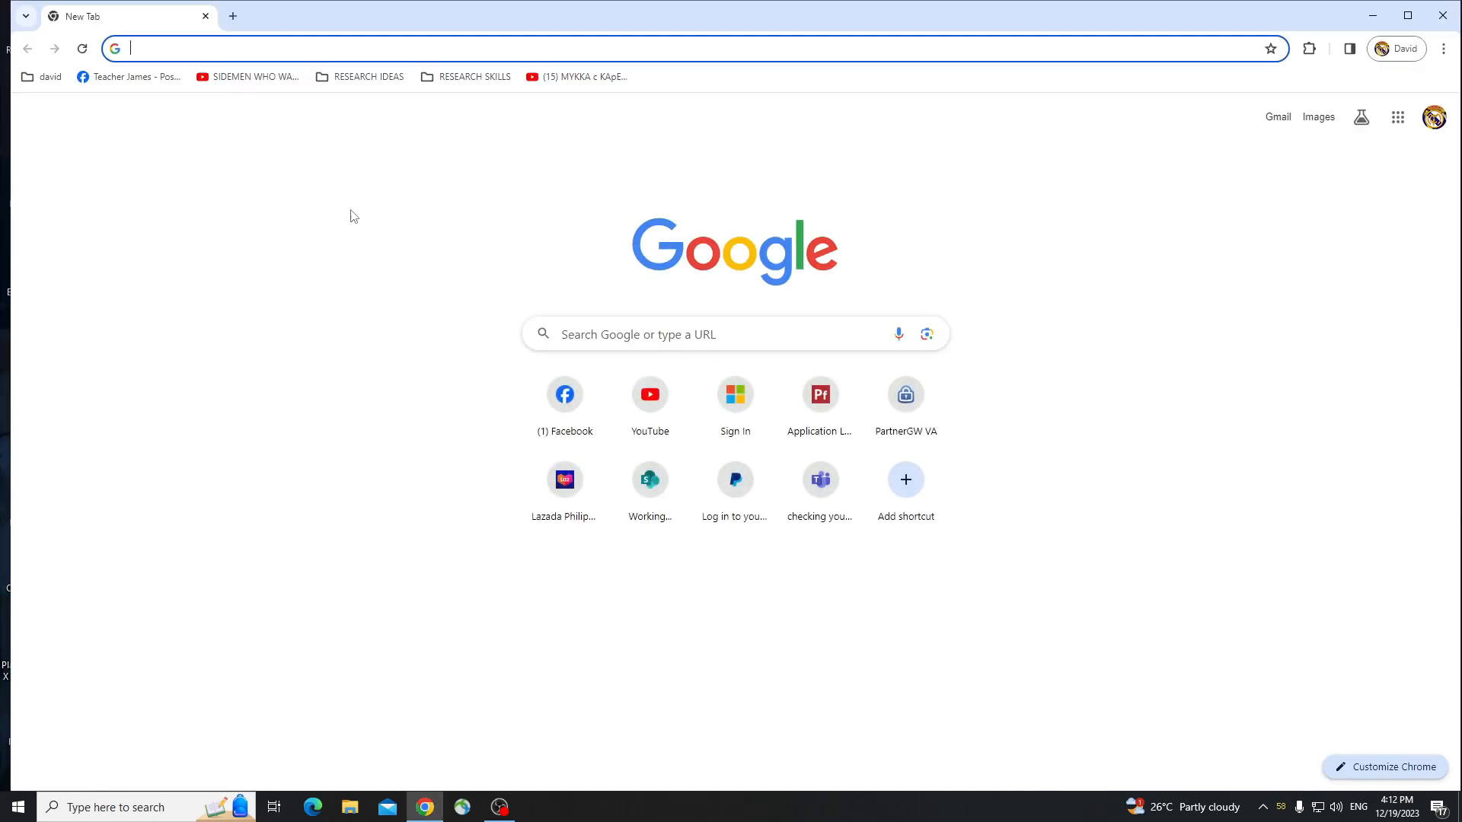
left_click(373, 48)
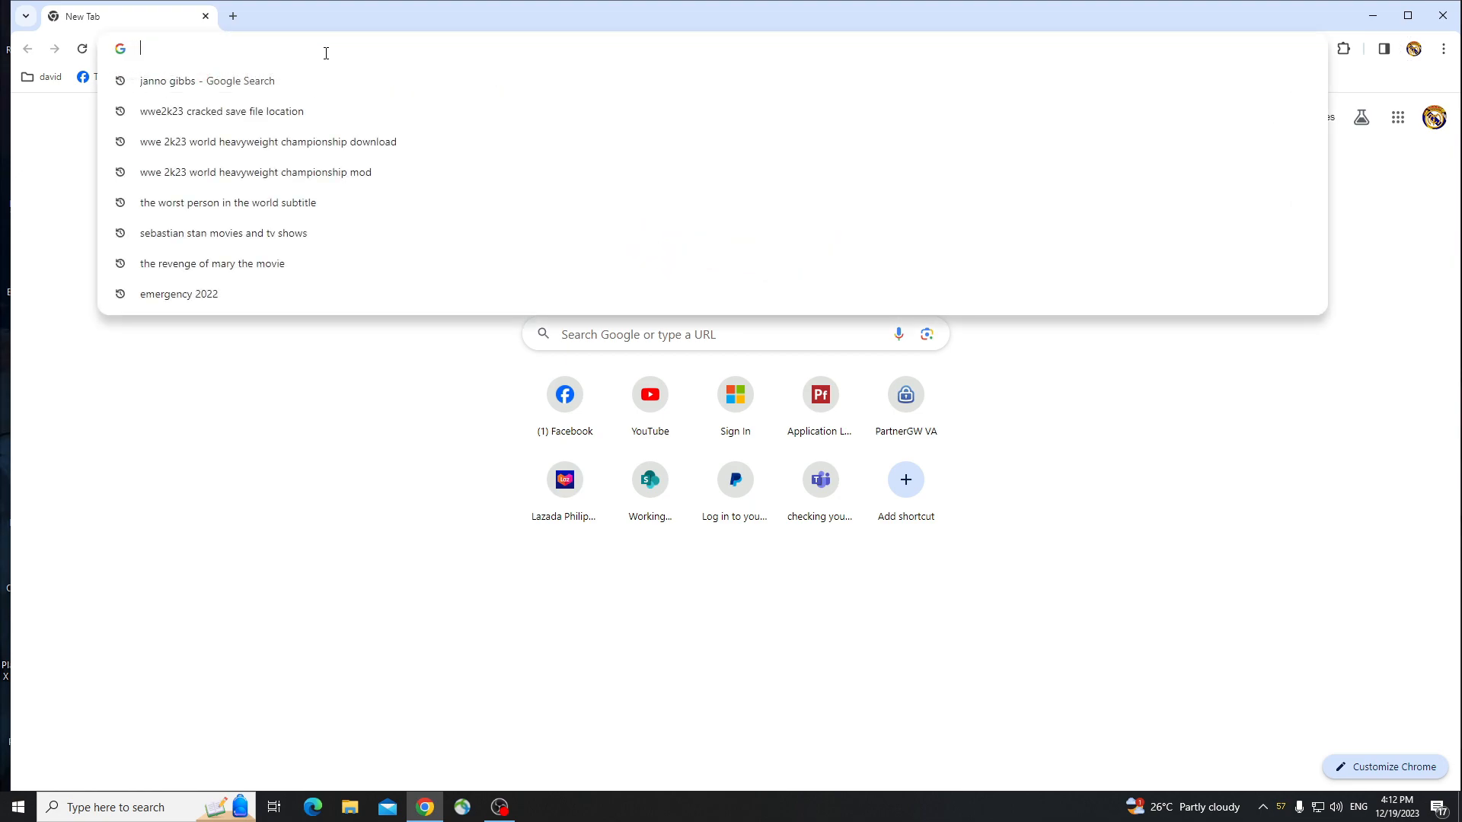
type("windows ins")
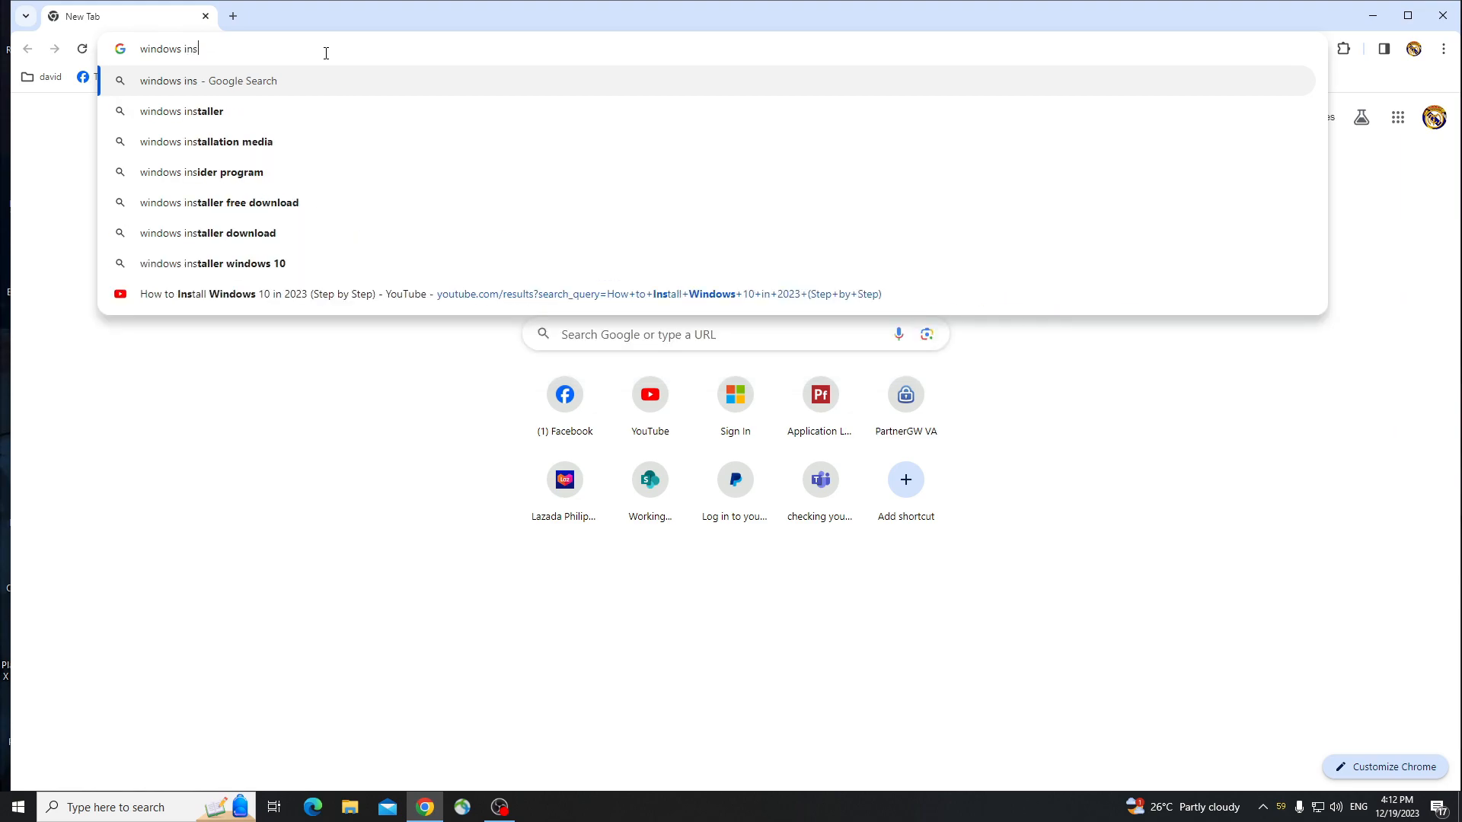
left_click(205, 140)
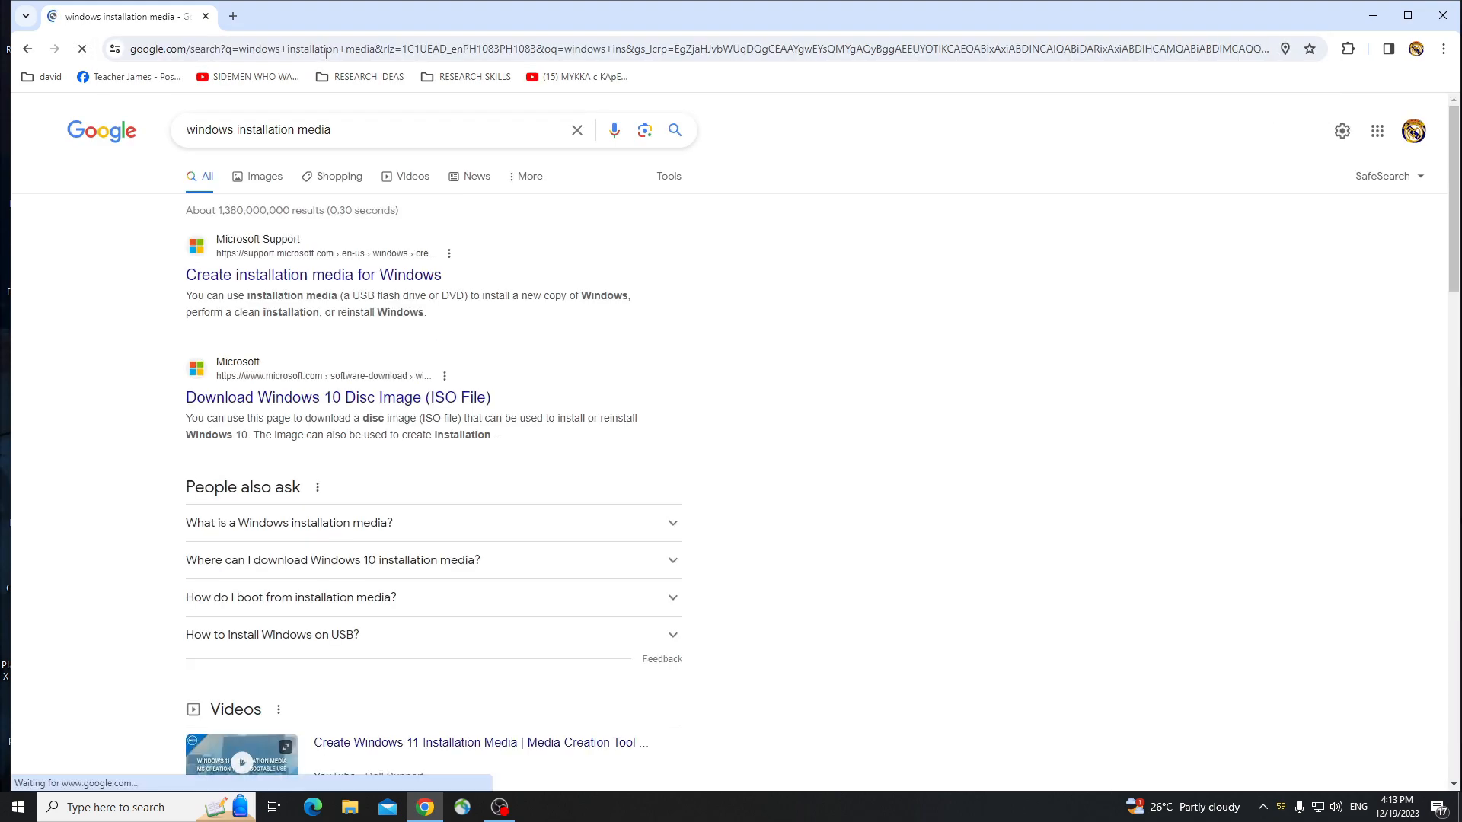
mouse_move(331, 177)
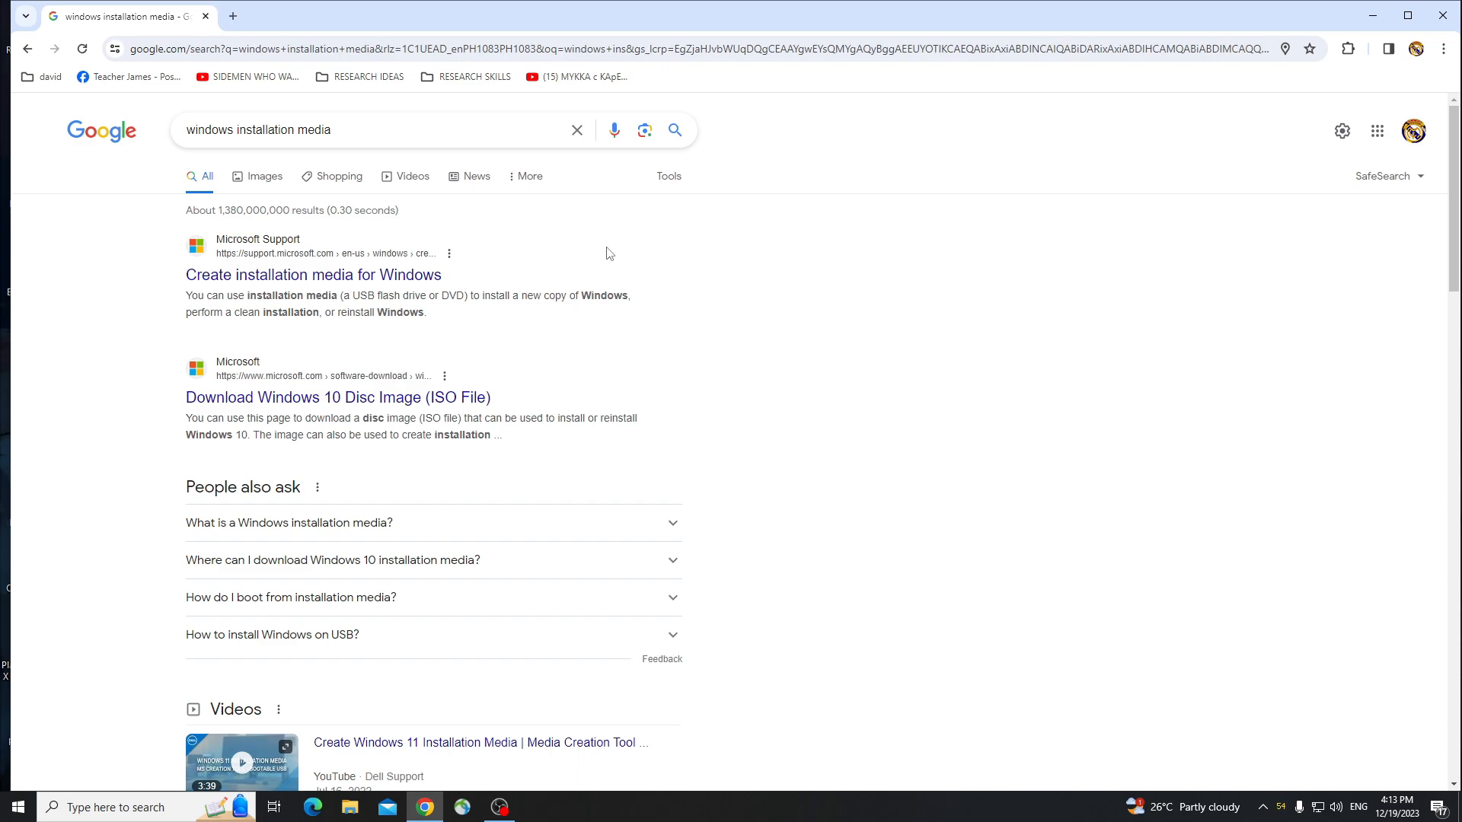
Step: Follow Microsoft's 'Create installation media for Windows' result to the Download Windows 10 page
left_click(314, 275)
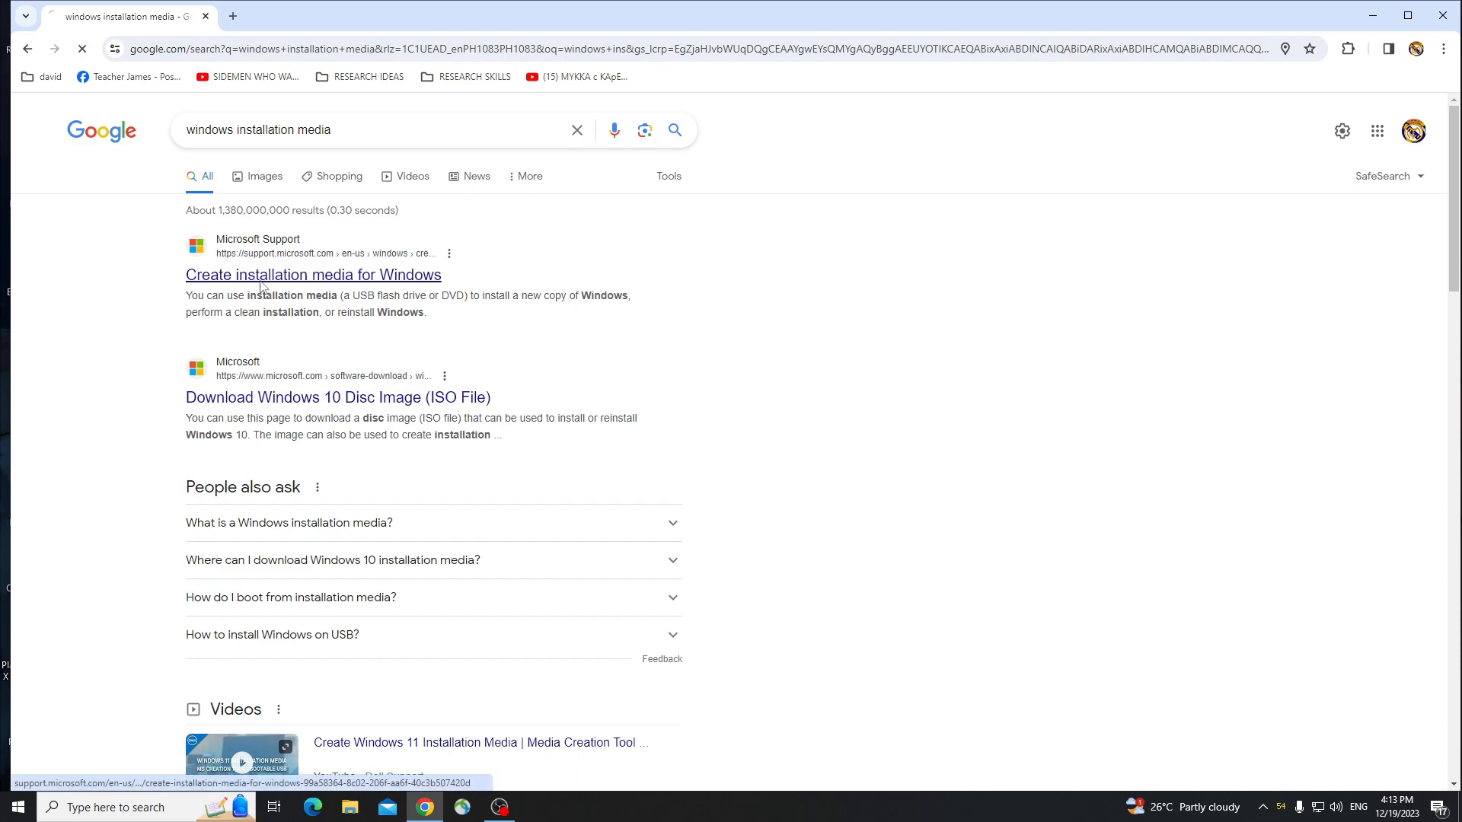
left_click(313, 274)
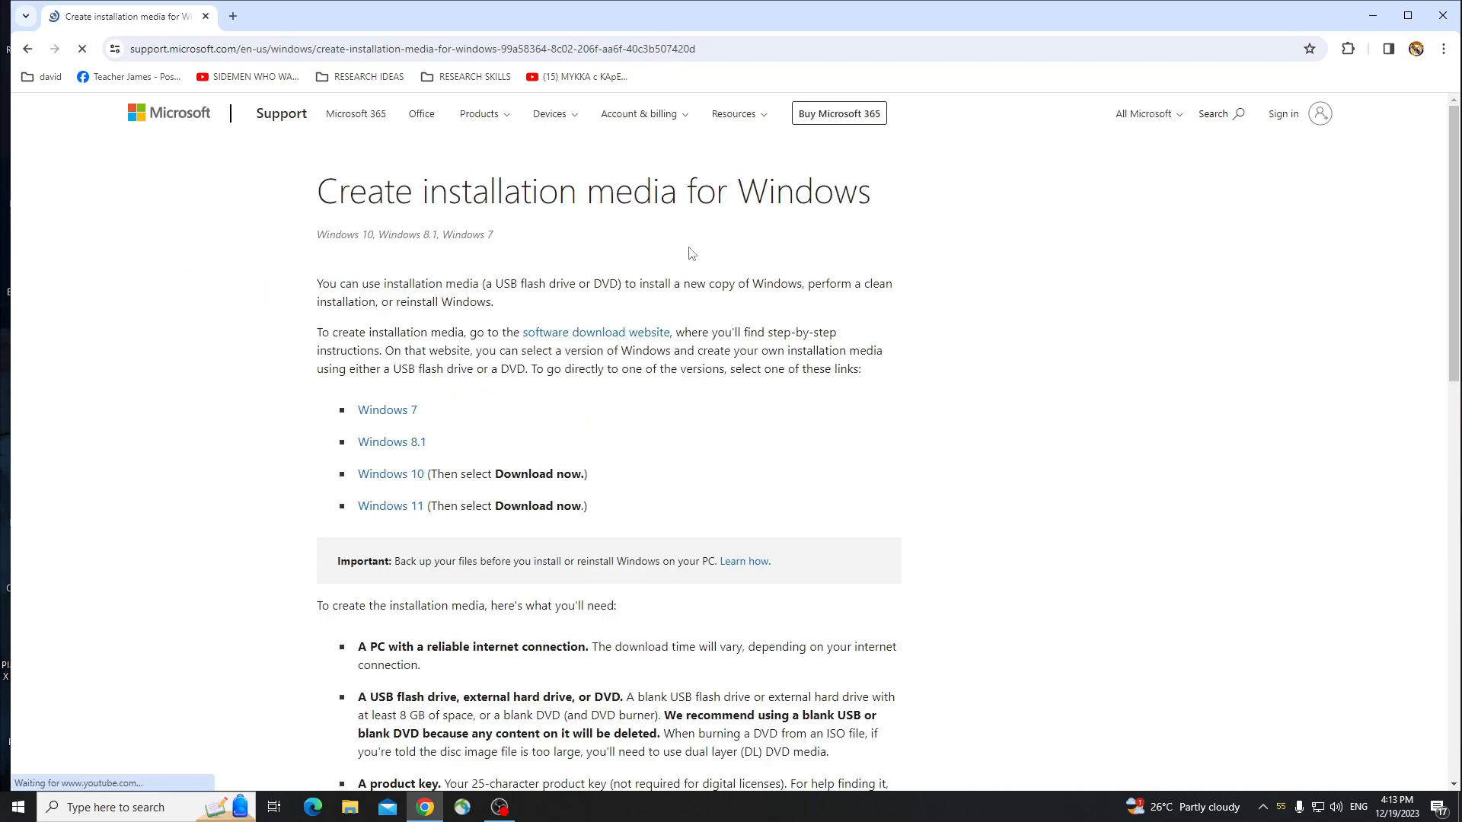
scroll("down", 3)
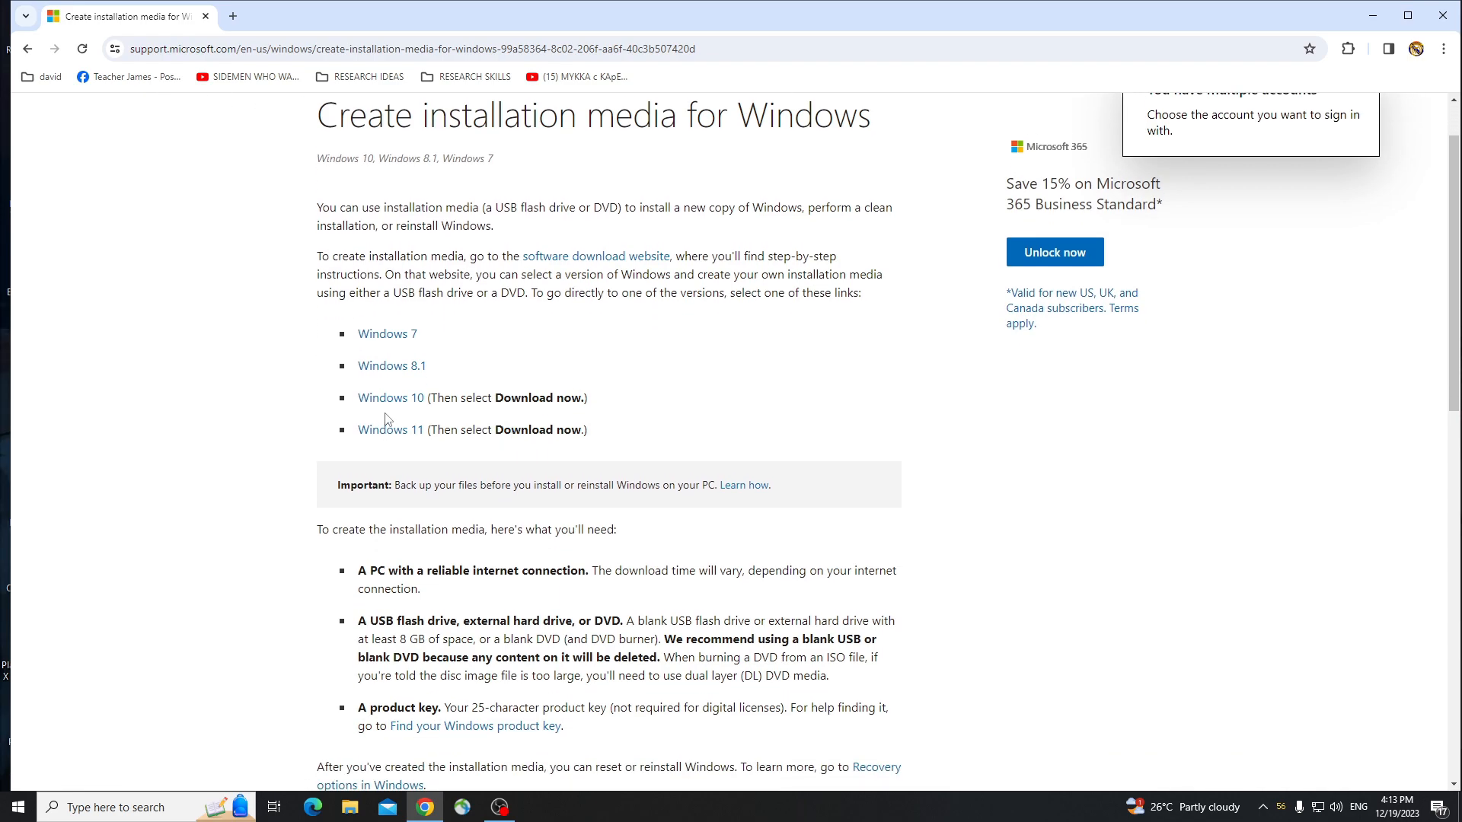
left_click(390, 397)
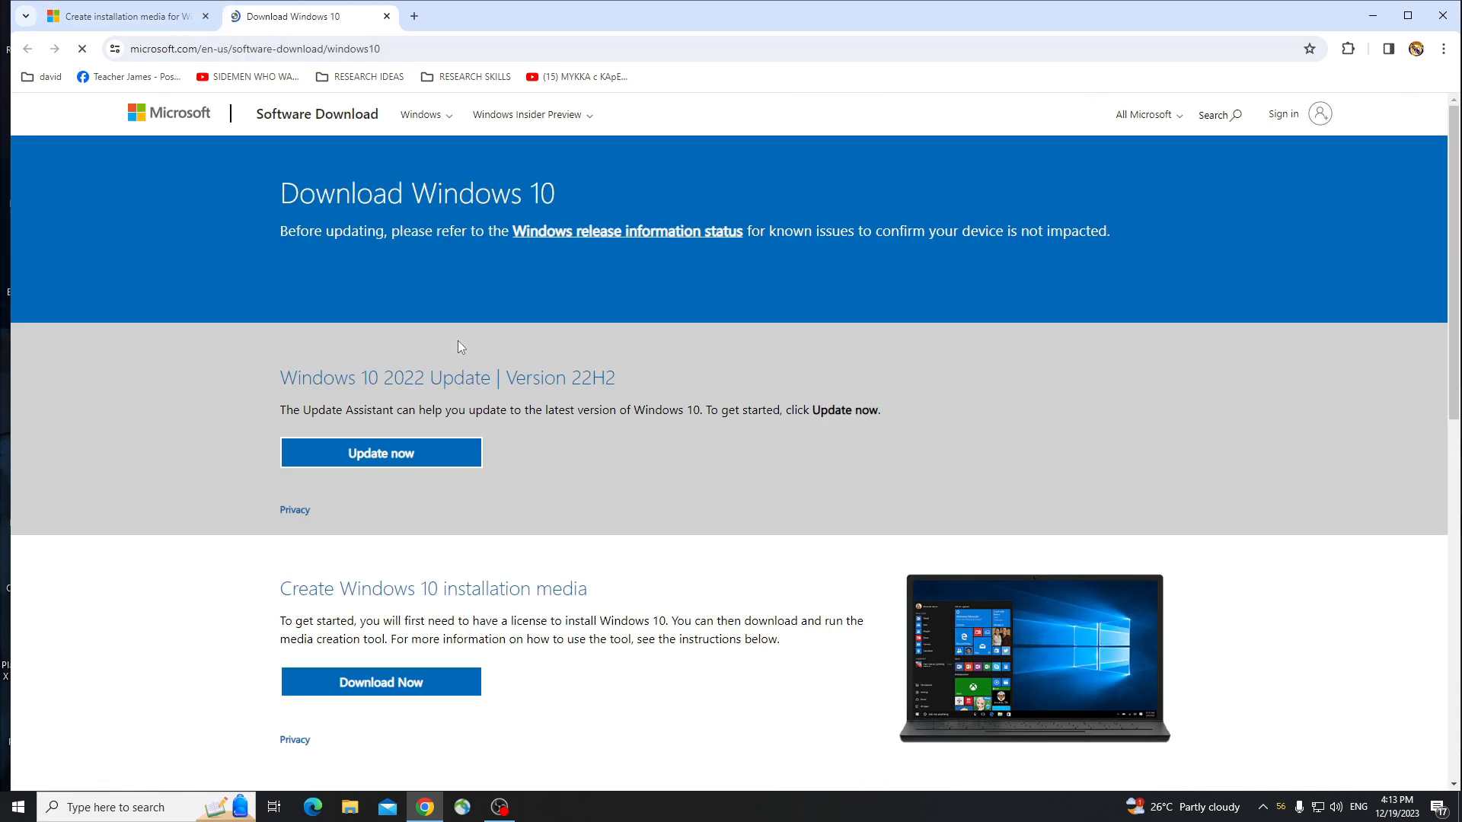
Step: Download the Windows 10 media creation tool and show it in the Downloads folder
scroll("down", 3)
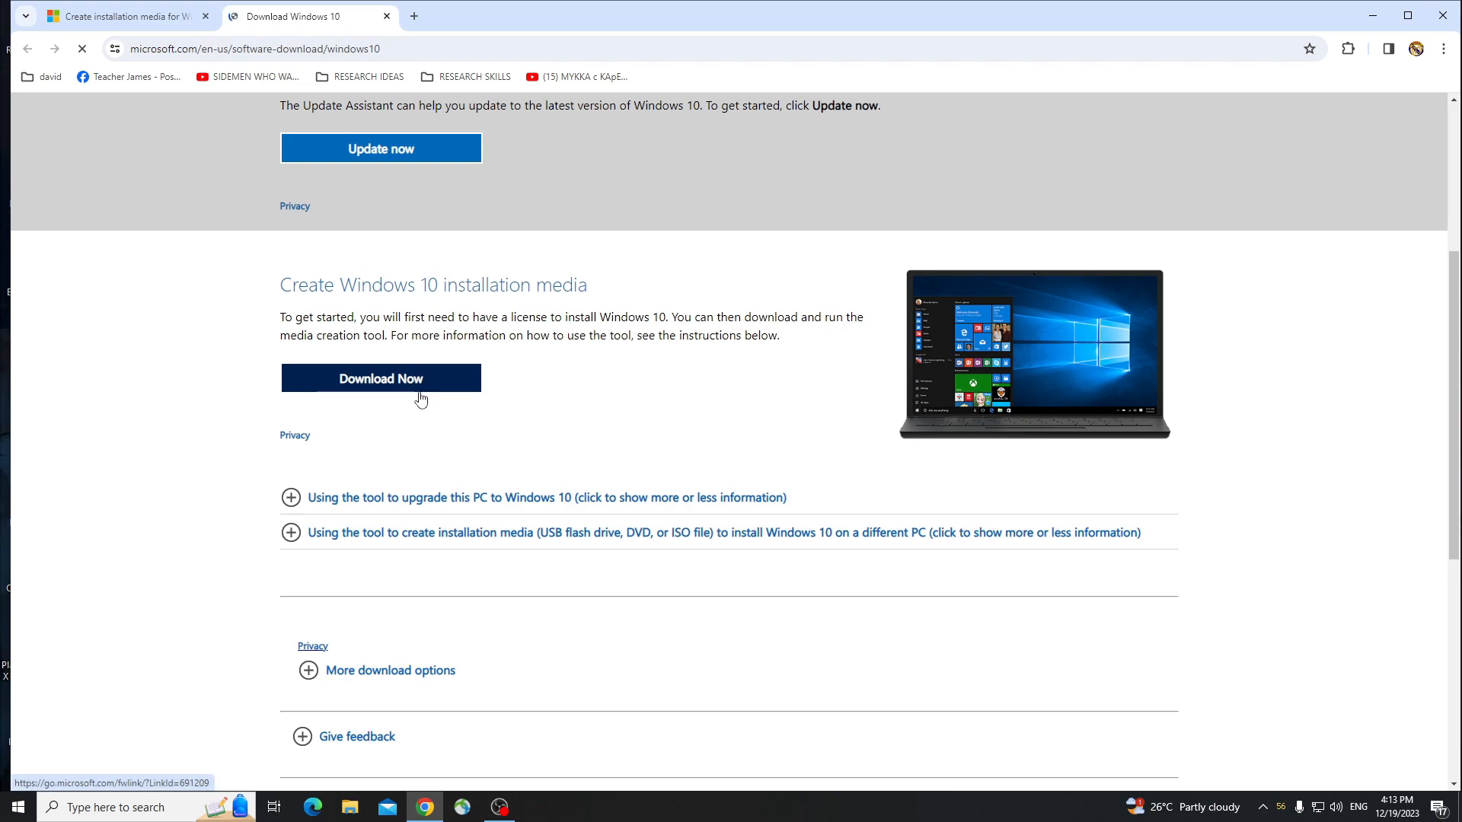
left_click(381, 378)
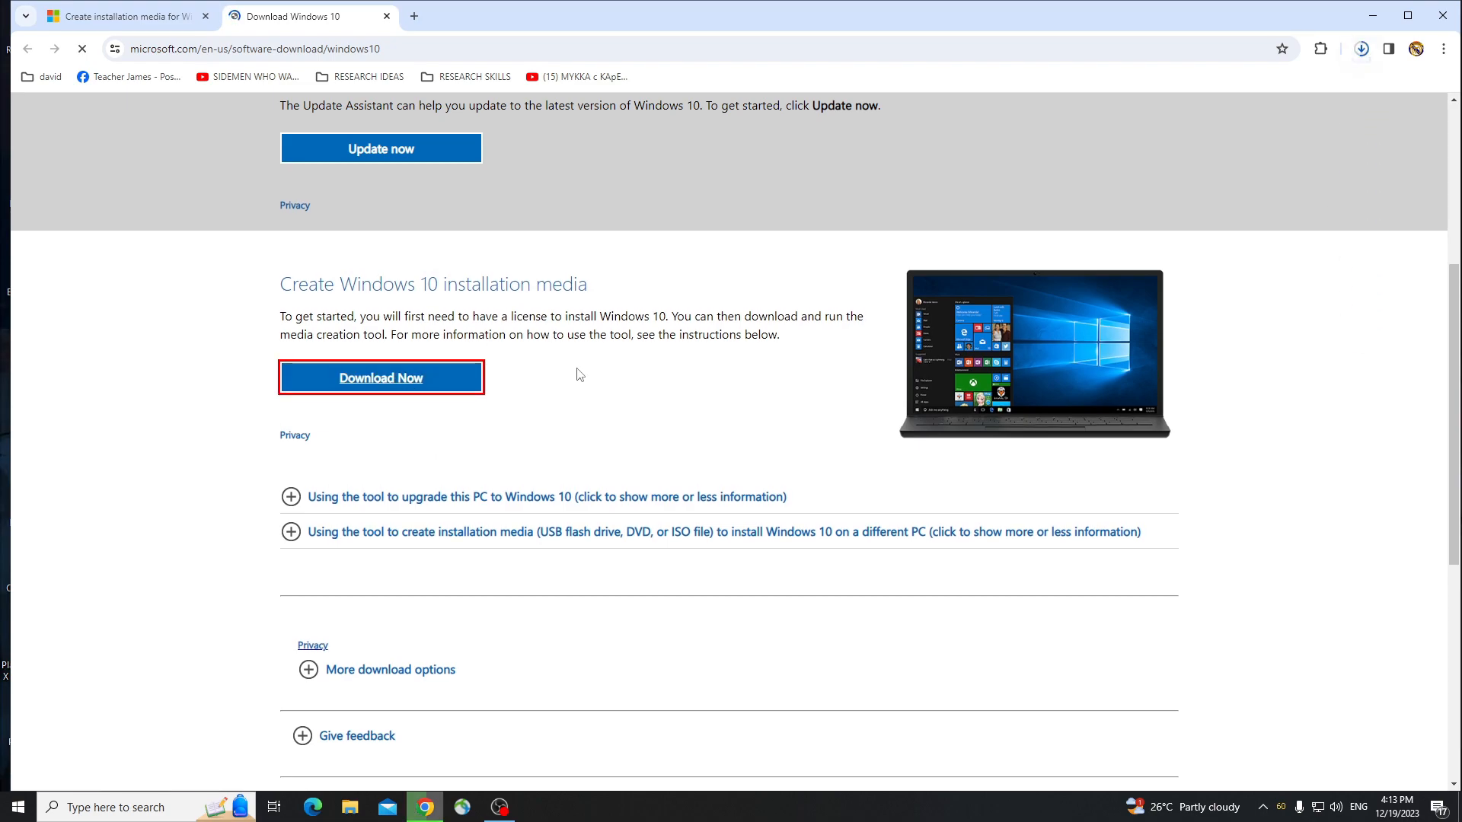
left_click(380, 378)
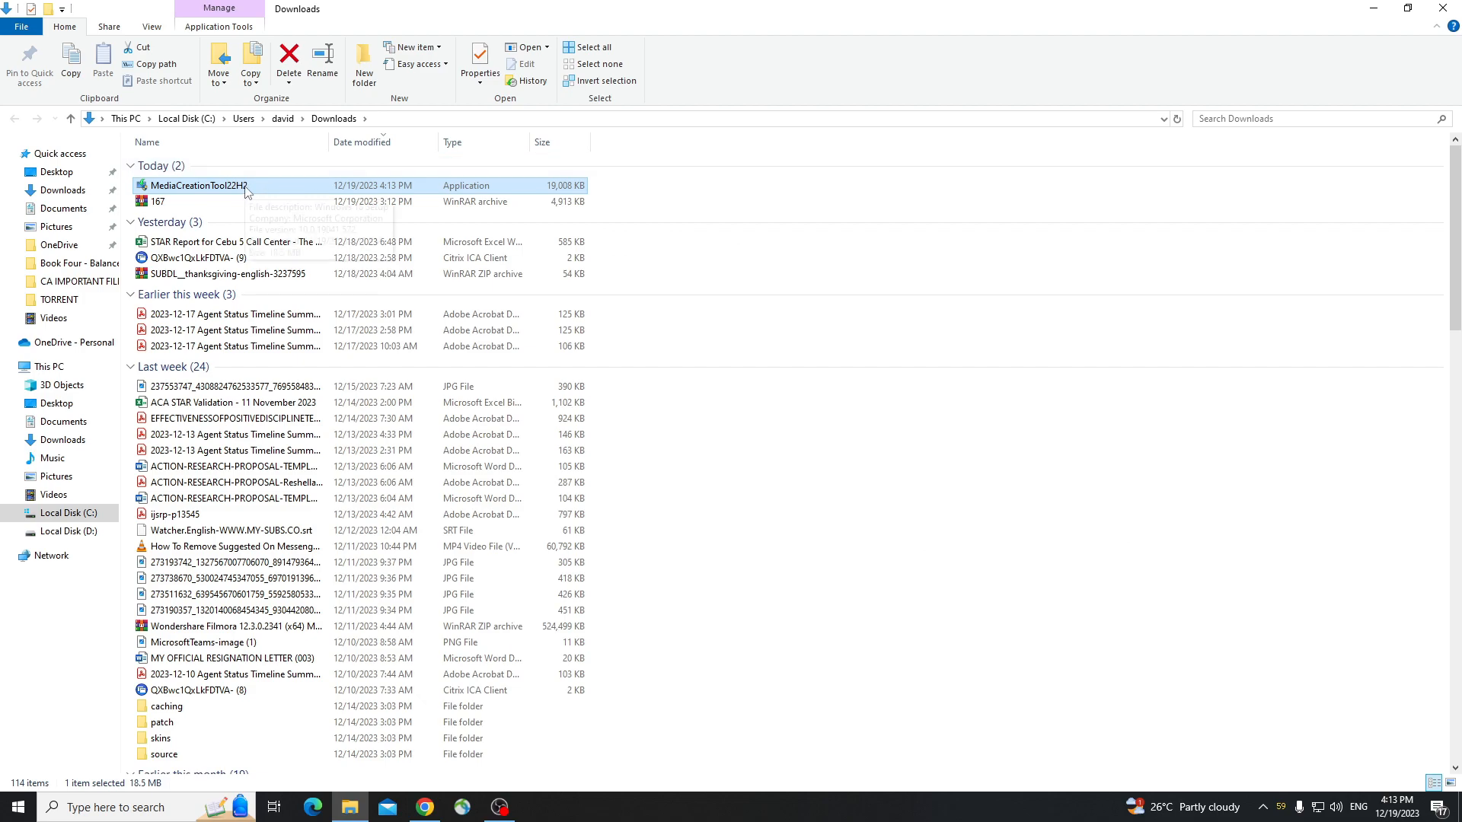
mouse_move(197, 186)
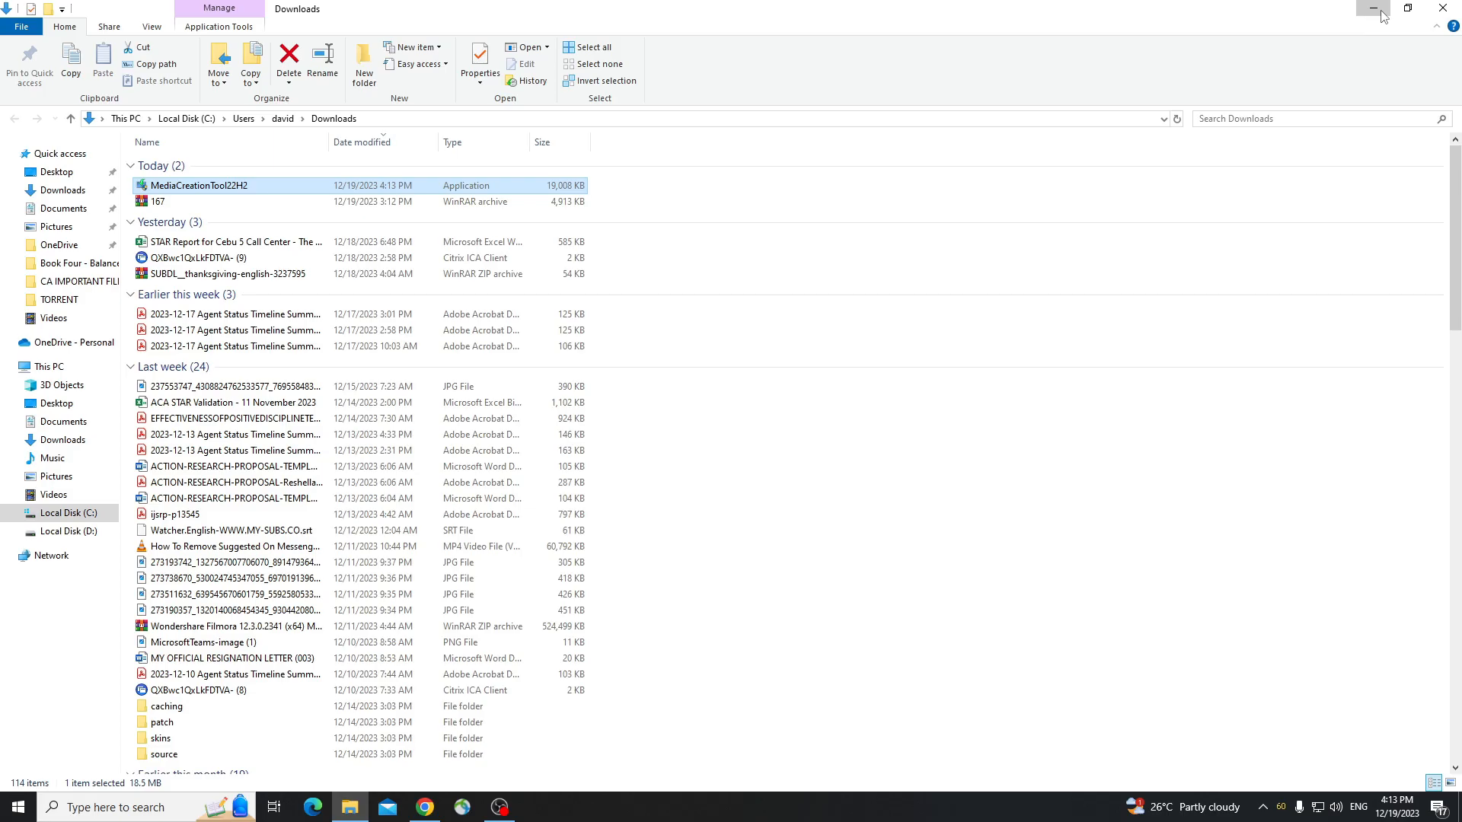
Step: Run MediaCreationTool22H2 from Downloads so Windows 10 Setup shows its license terms
double_click(197, 184)
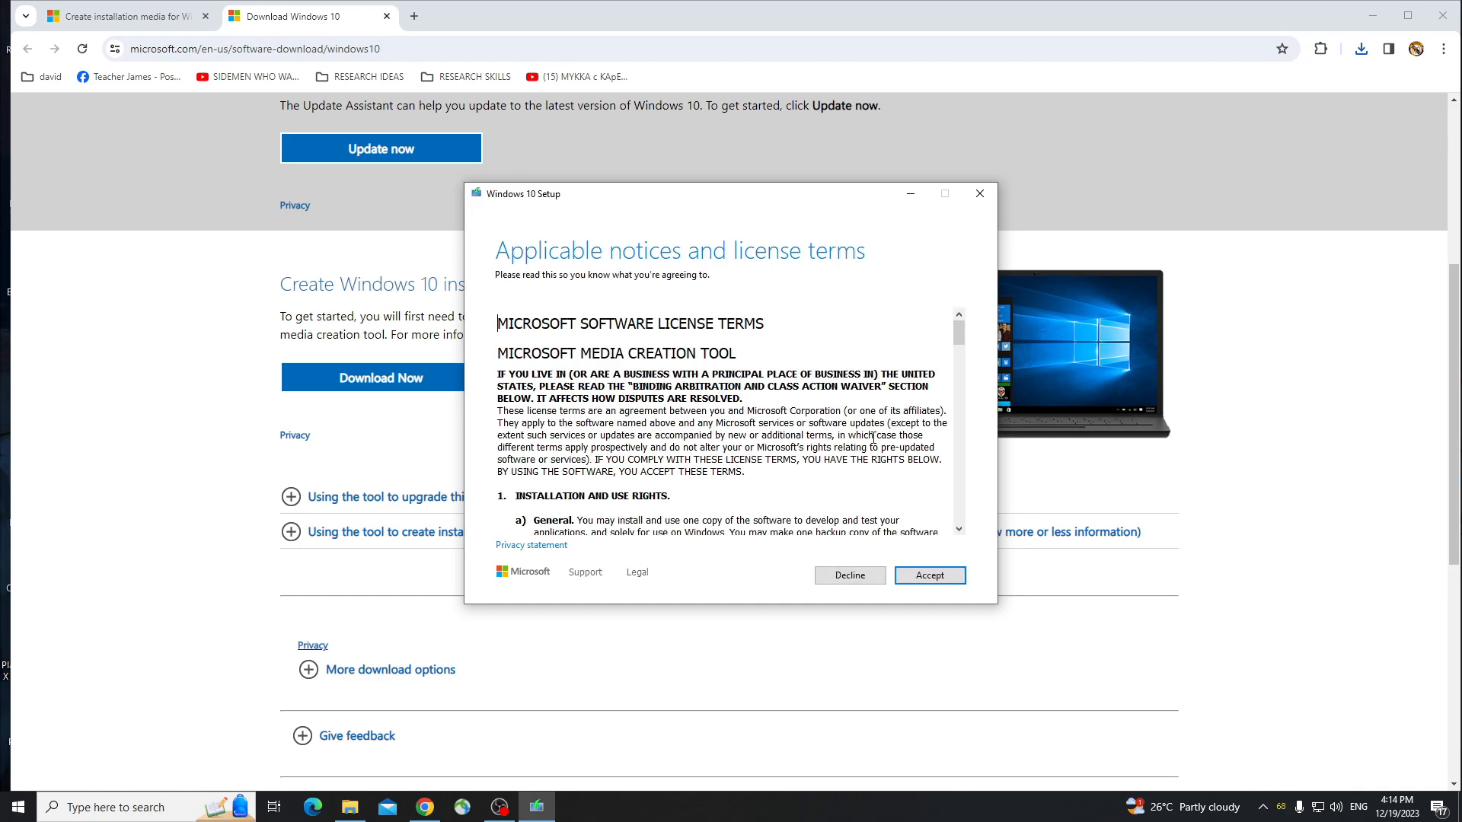
Step: Accept the license terms and pick 'Create installation media for another PC'
left_click(928, 576)
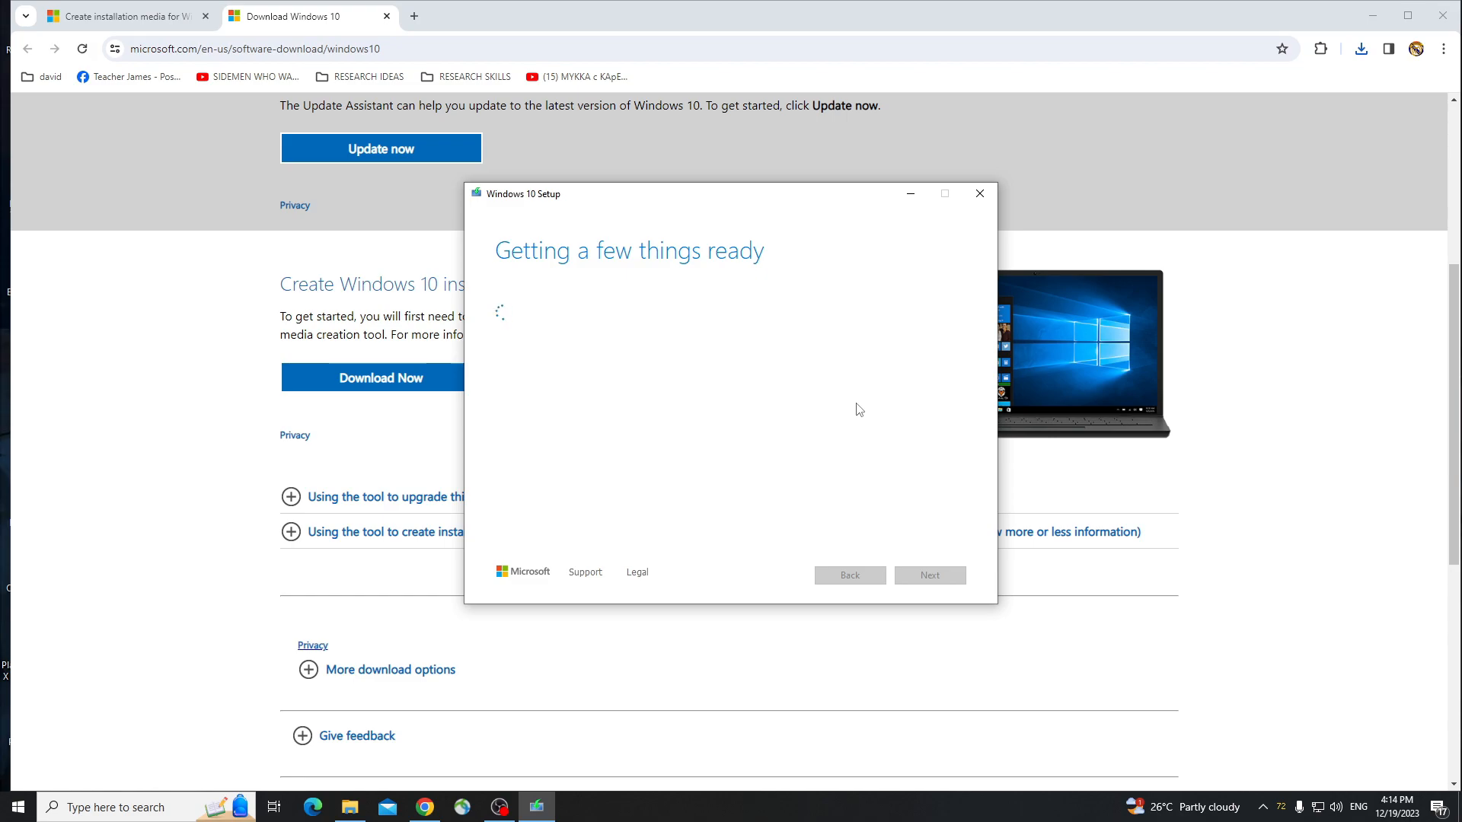
mouse_move(883, 427)
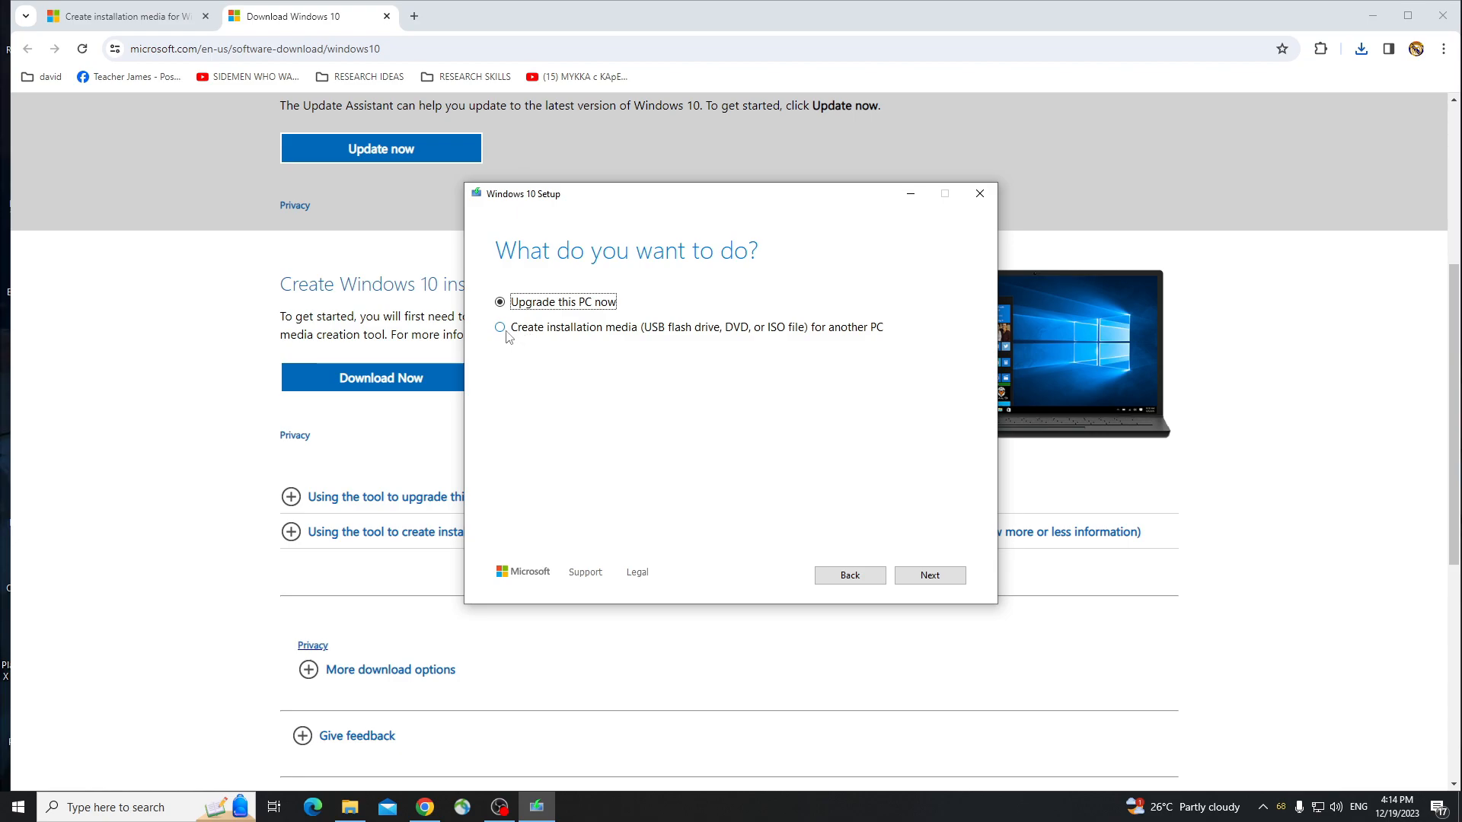
left_click(501, 327)
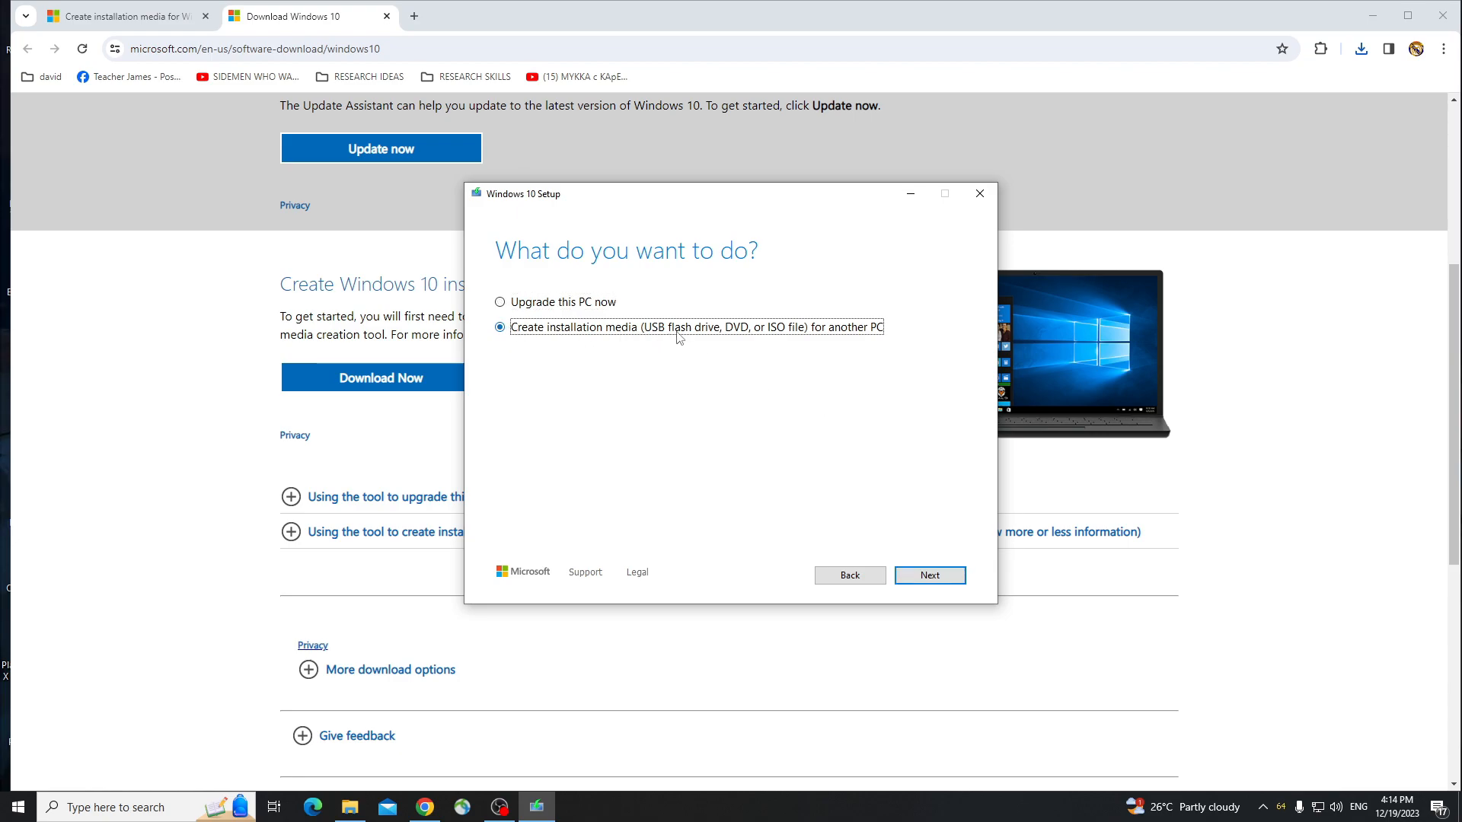
mouse_move(924, 563)
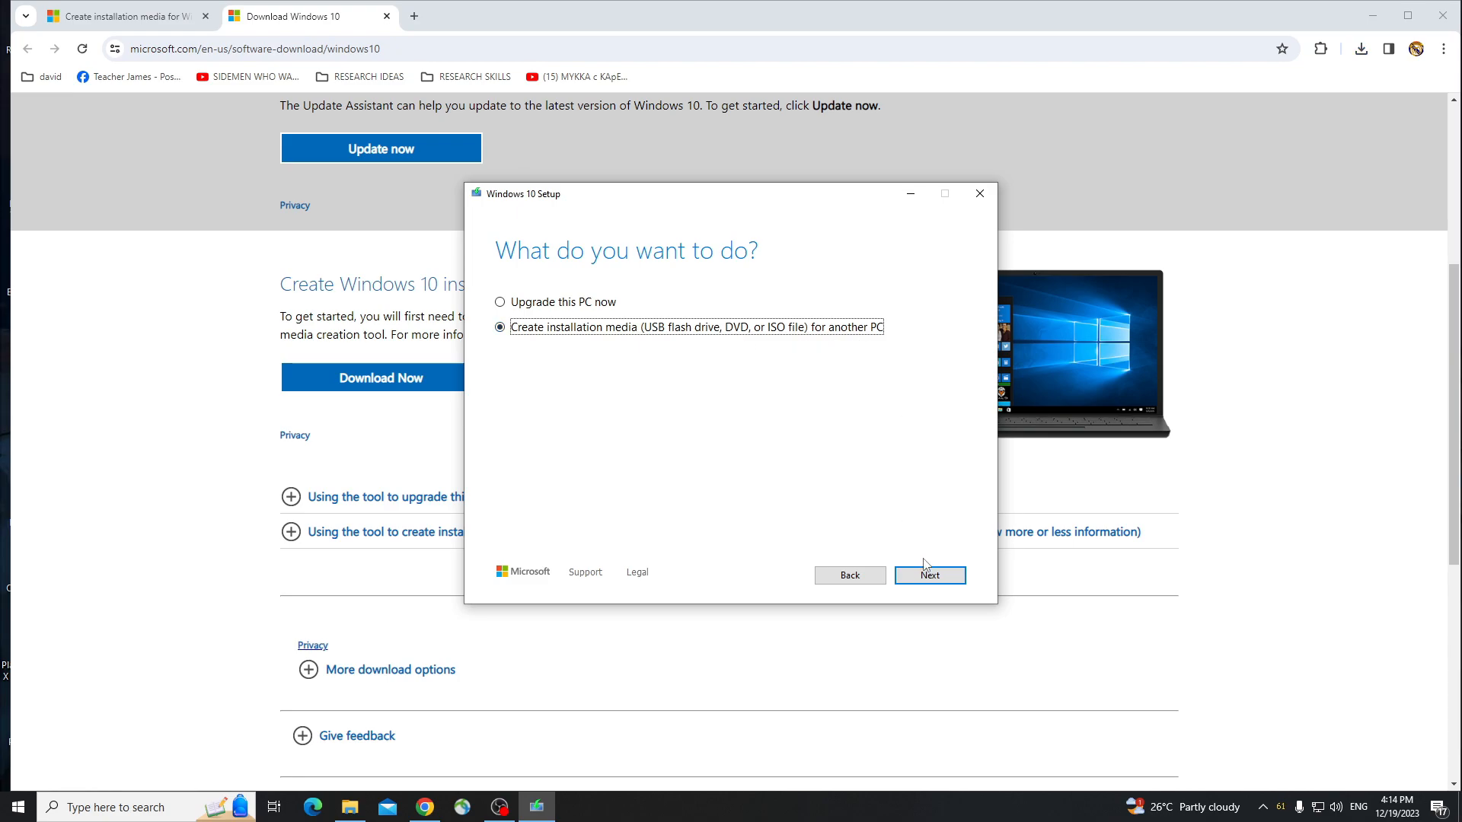
Step: Proceed with installation media for another PC to the language, edition and architecture settings
left_click(929, 576)
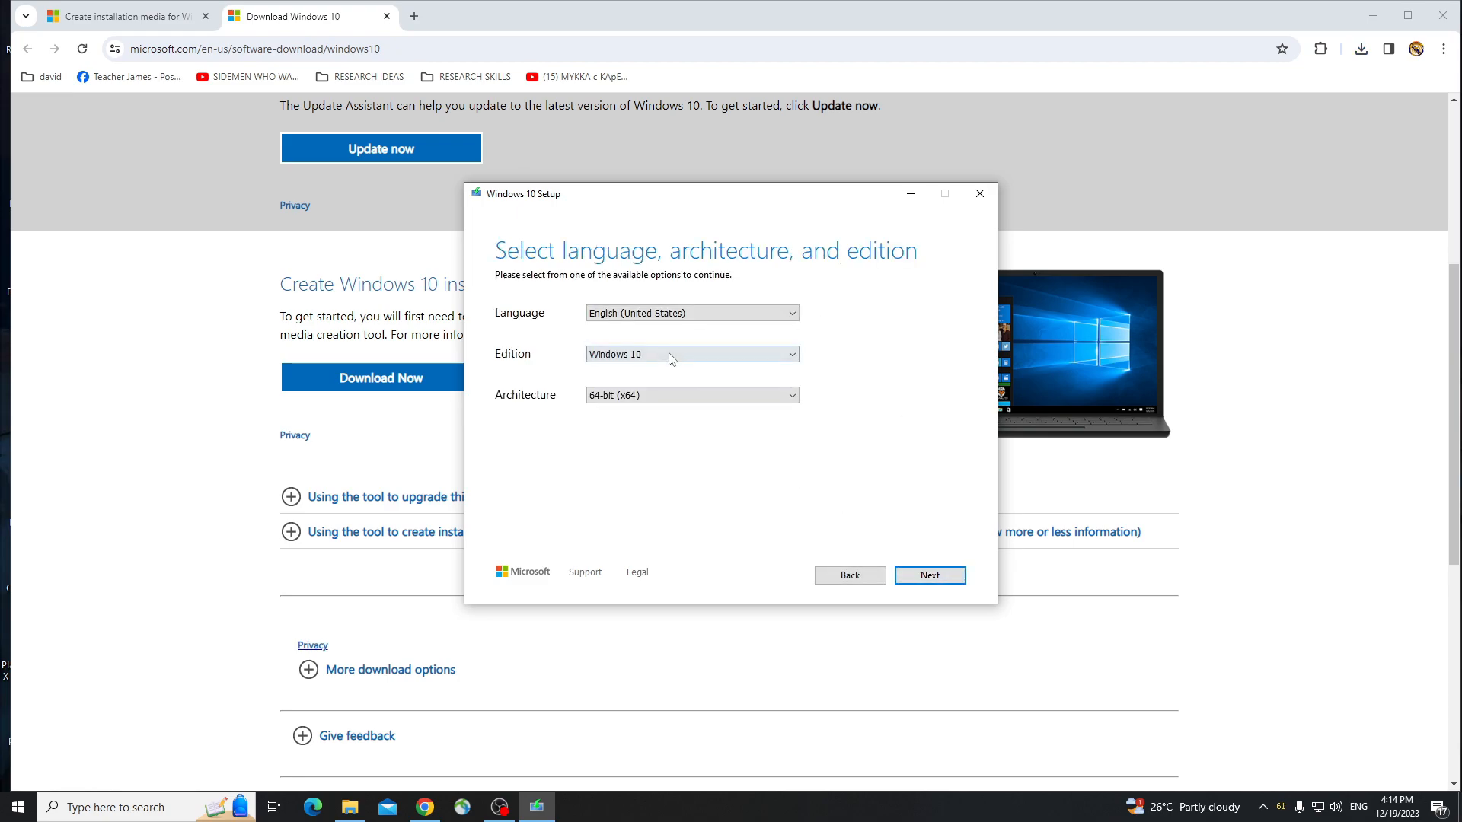
mouse_move(973, 580)
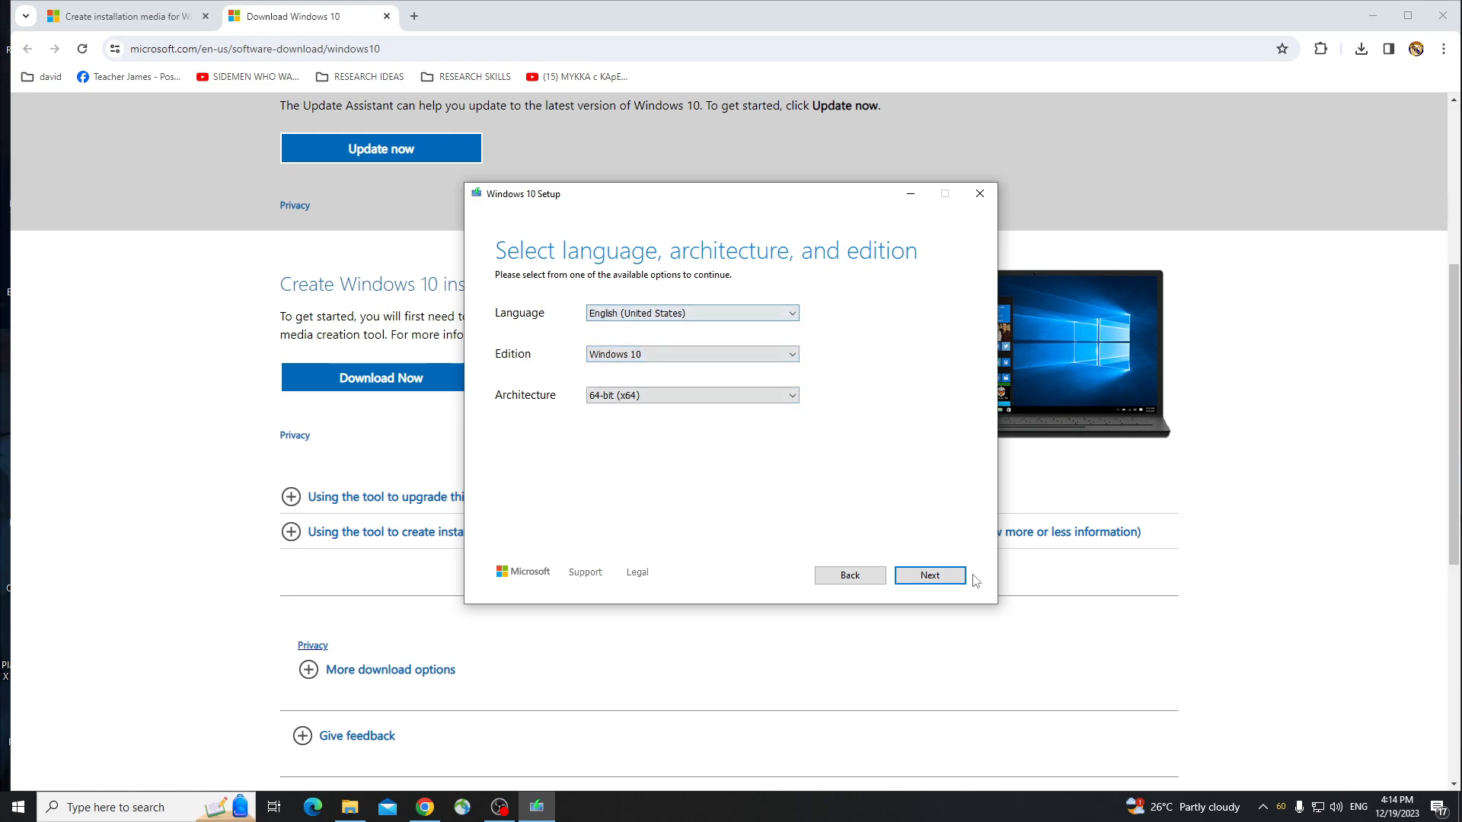
Step: Keep English (United States), Windows 10, 64-bit and USB flash drive, landing on 'We can't find a USB flash drive'
left_click(929, 576)
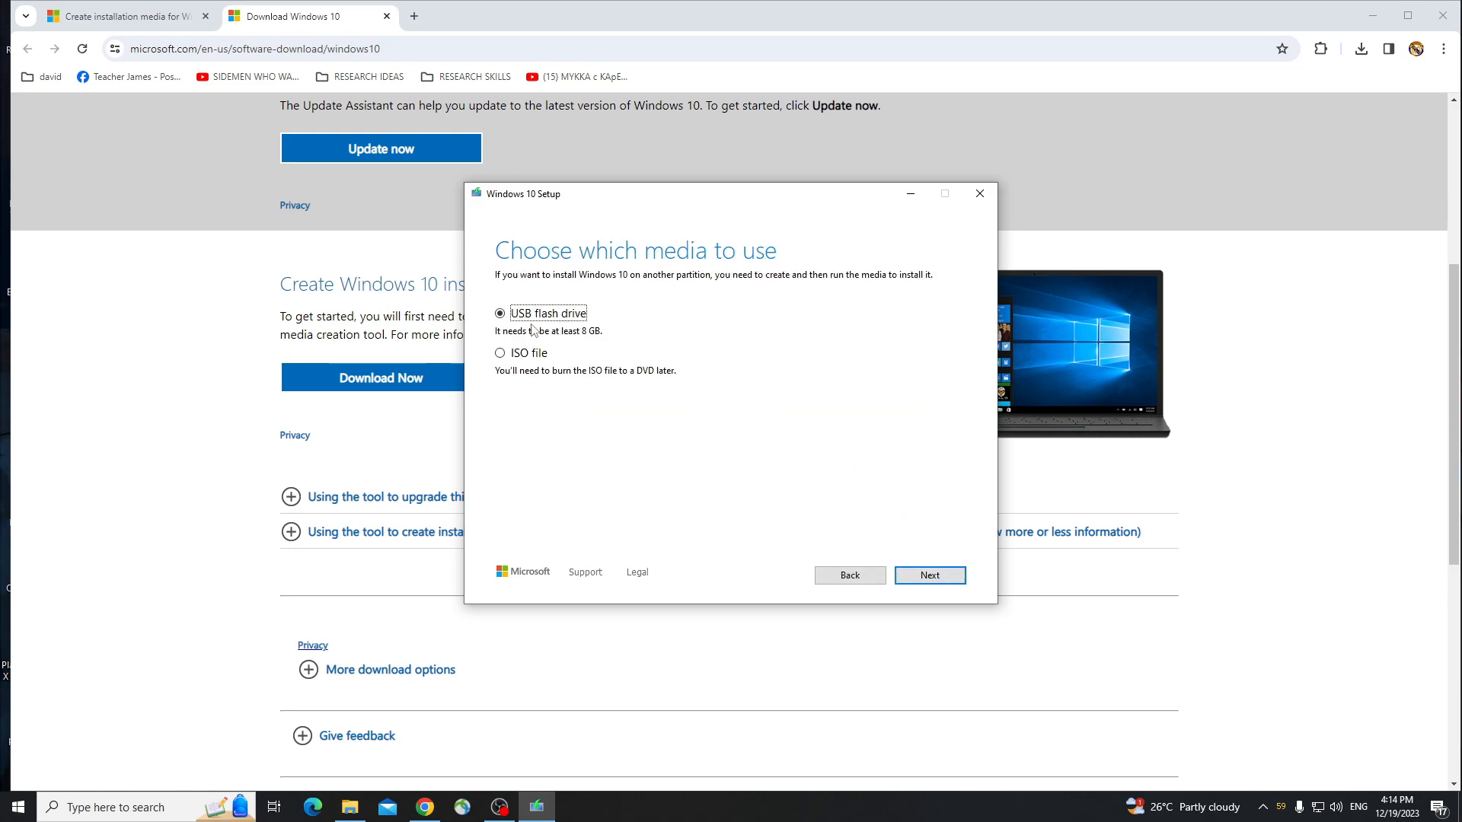
mouse_move(535, 343)
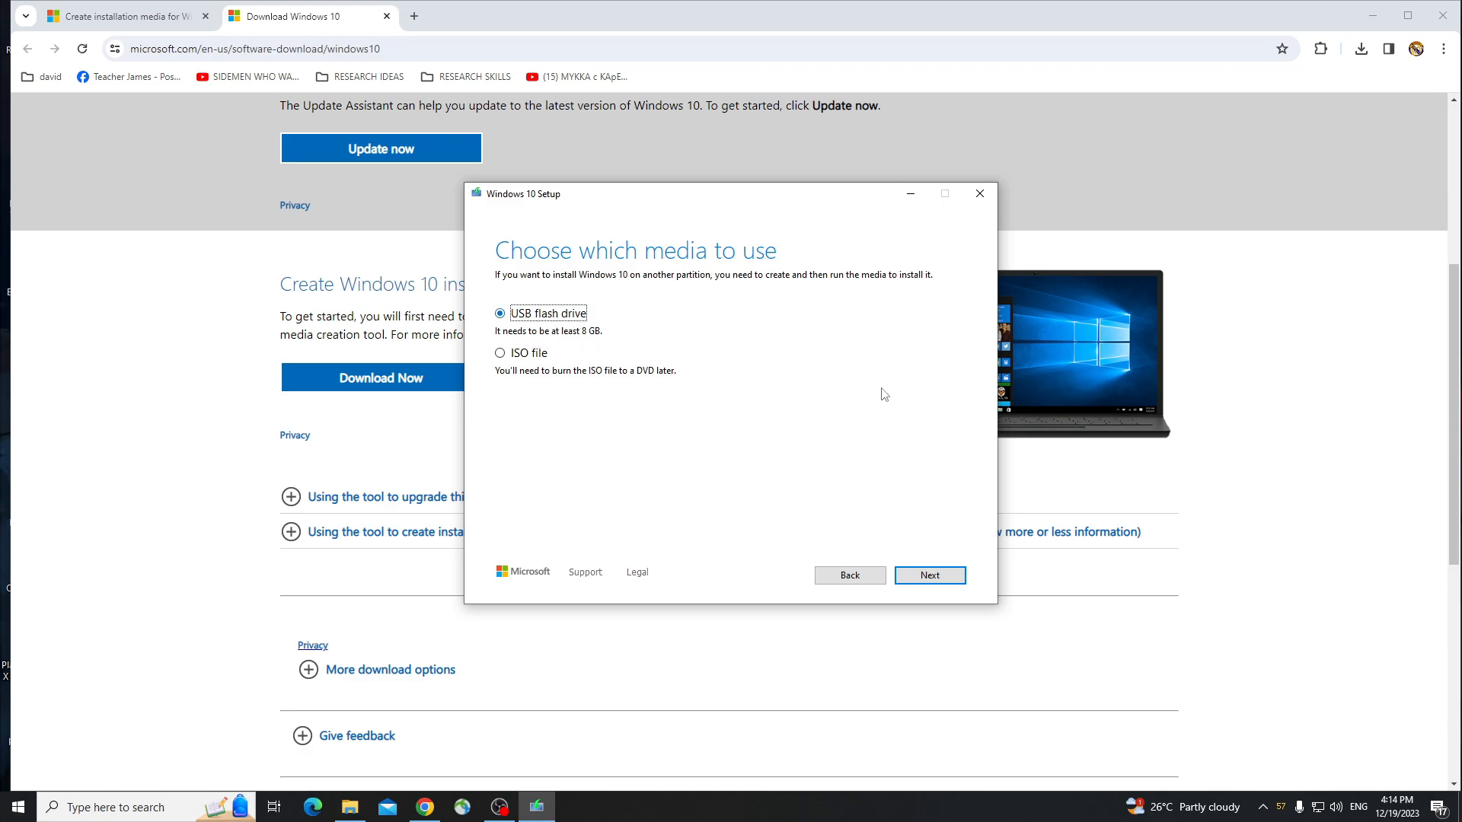
left_click(928, 574)
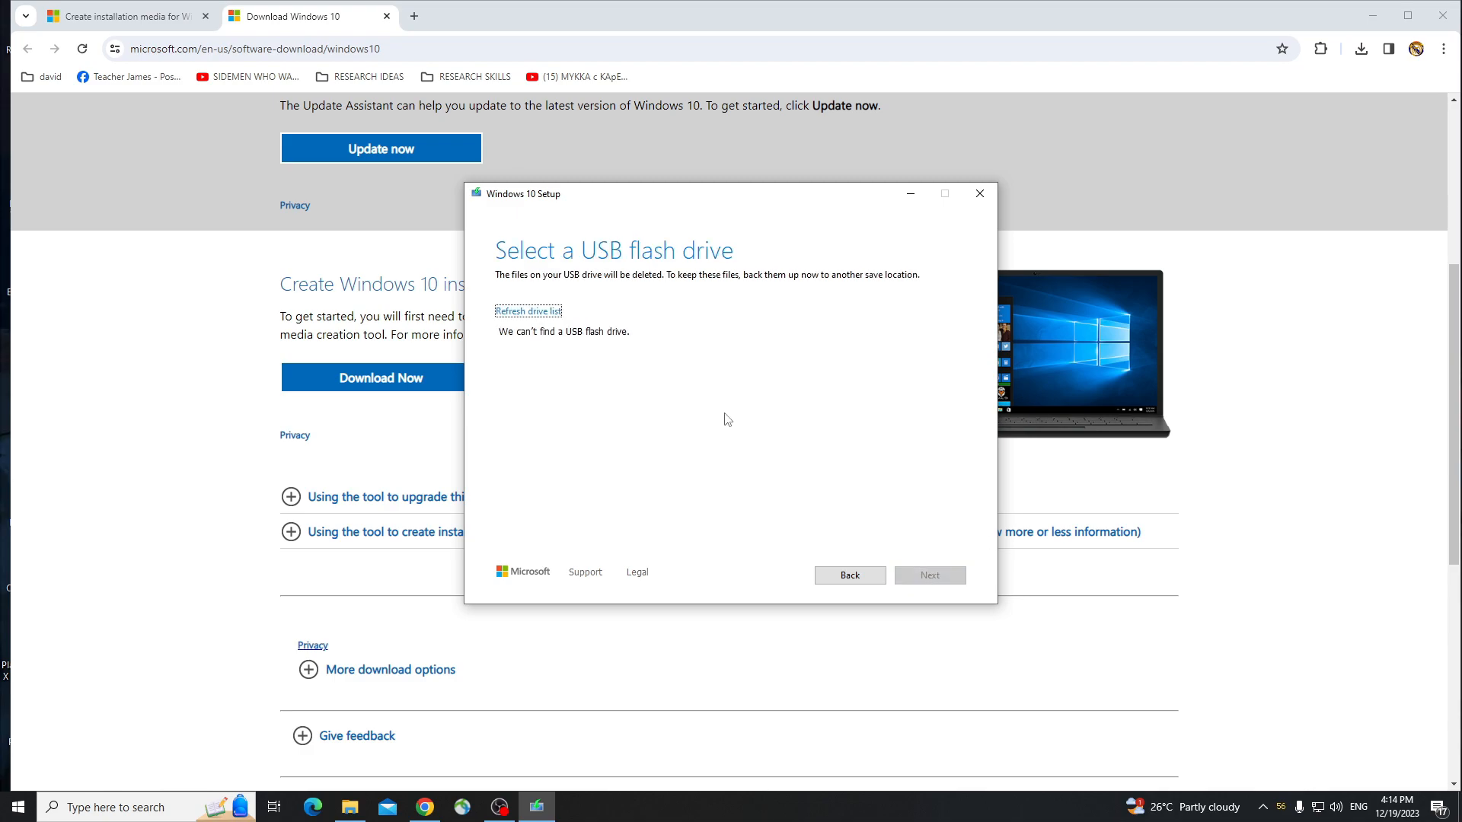
double_click(564, 330)
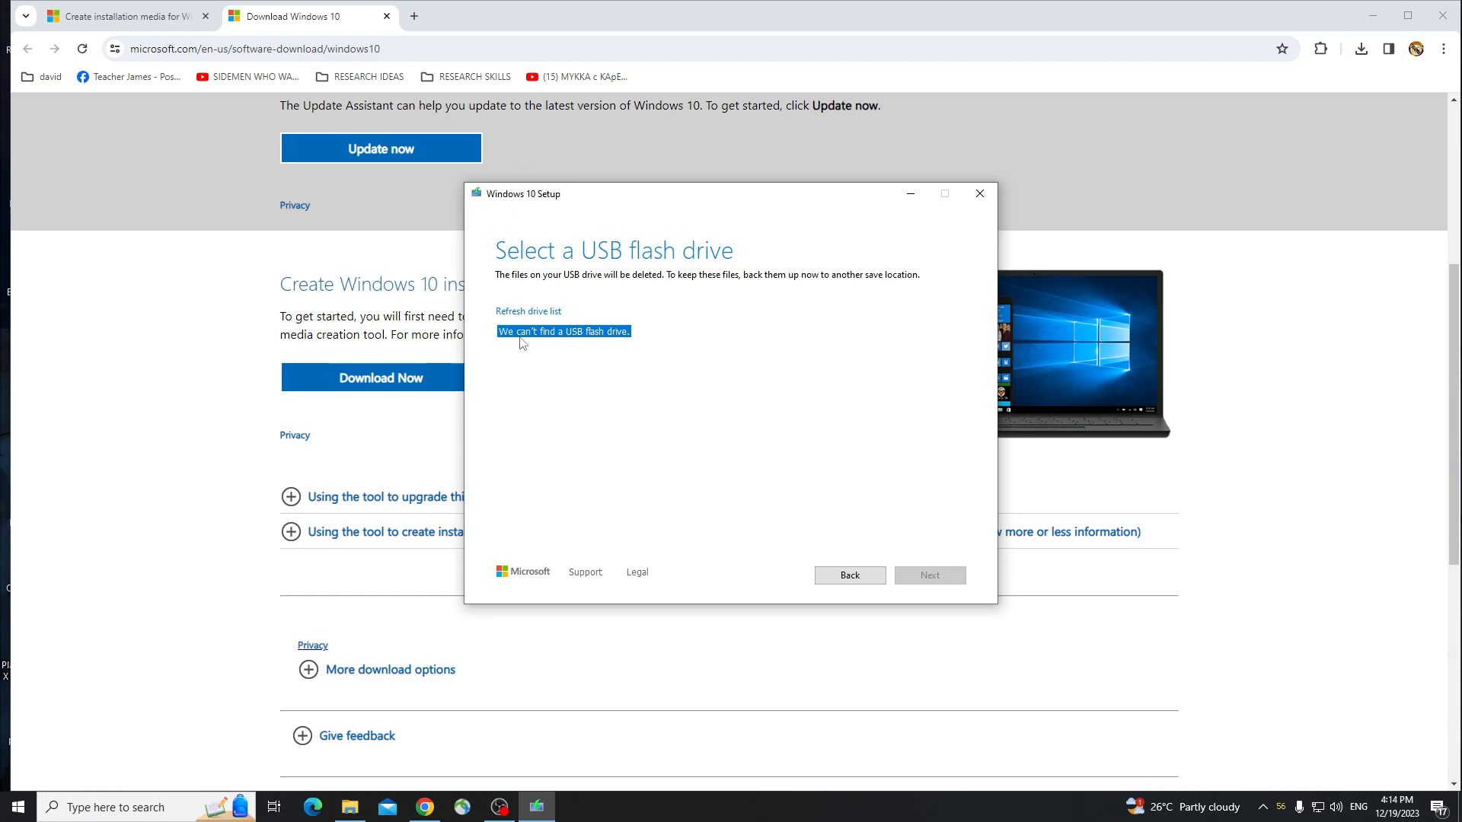
mouse_move(507, 340)
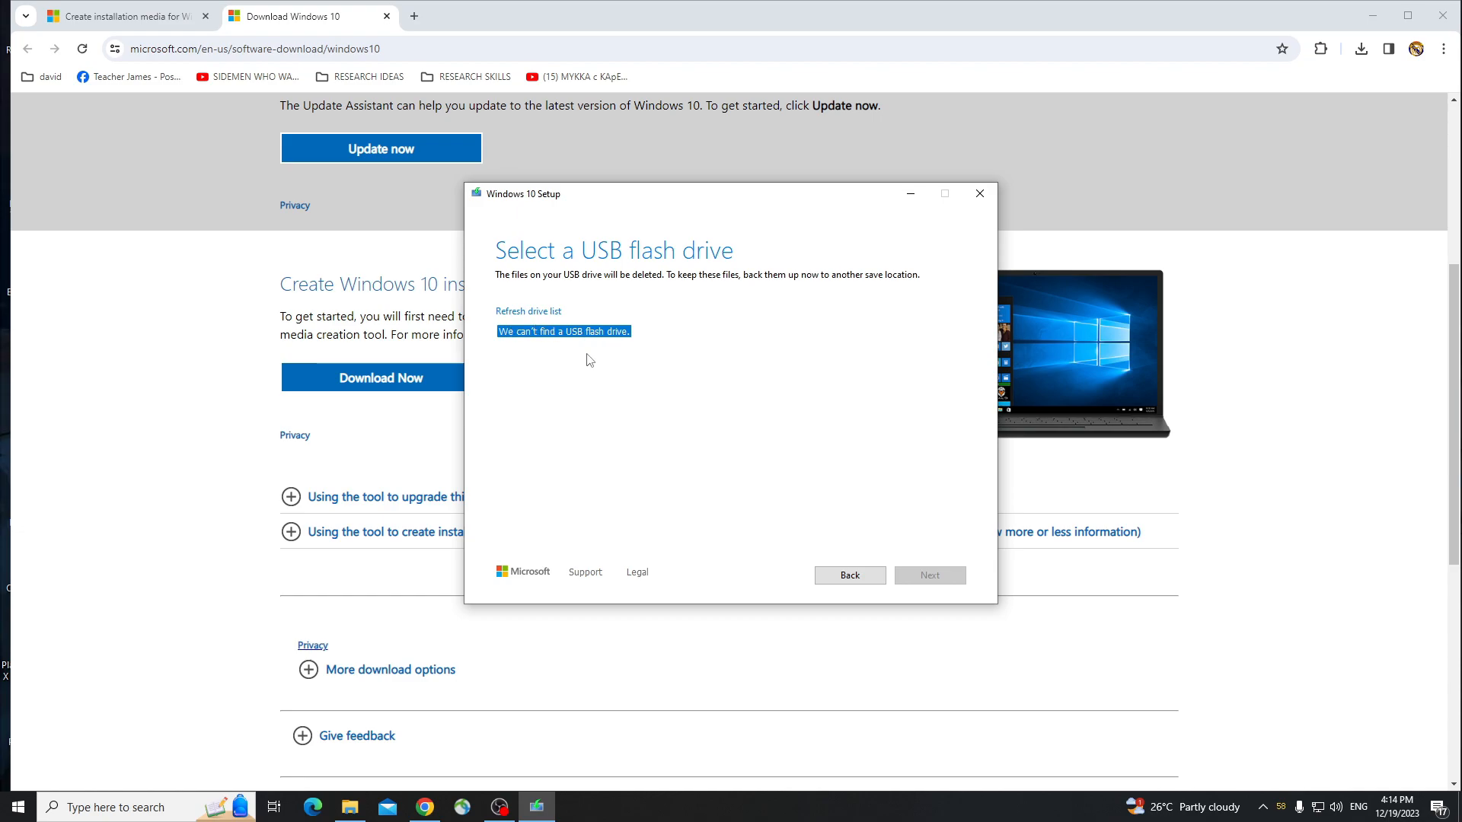
mouse_move(613, 338)
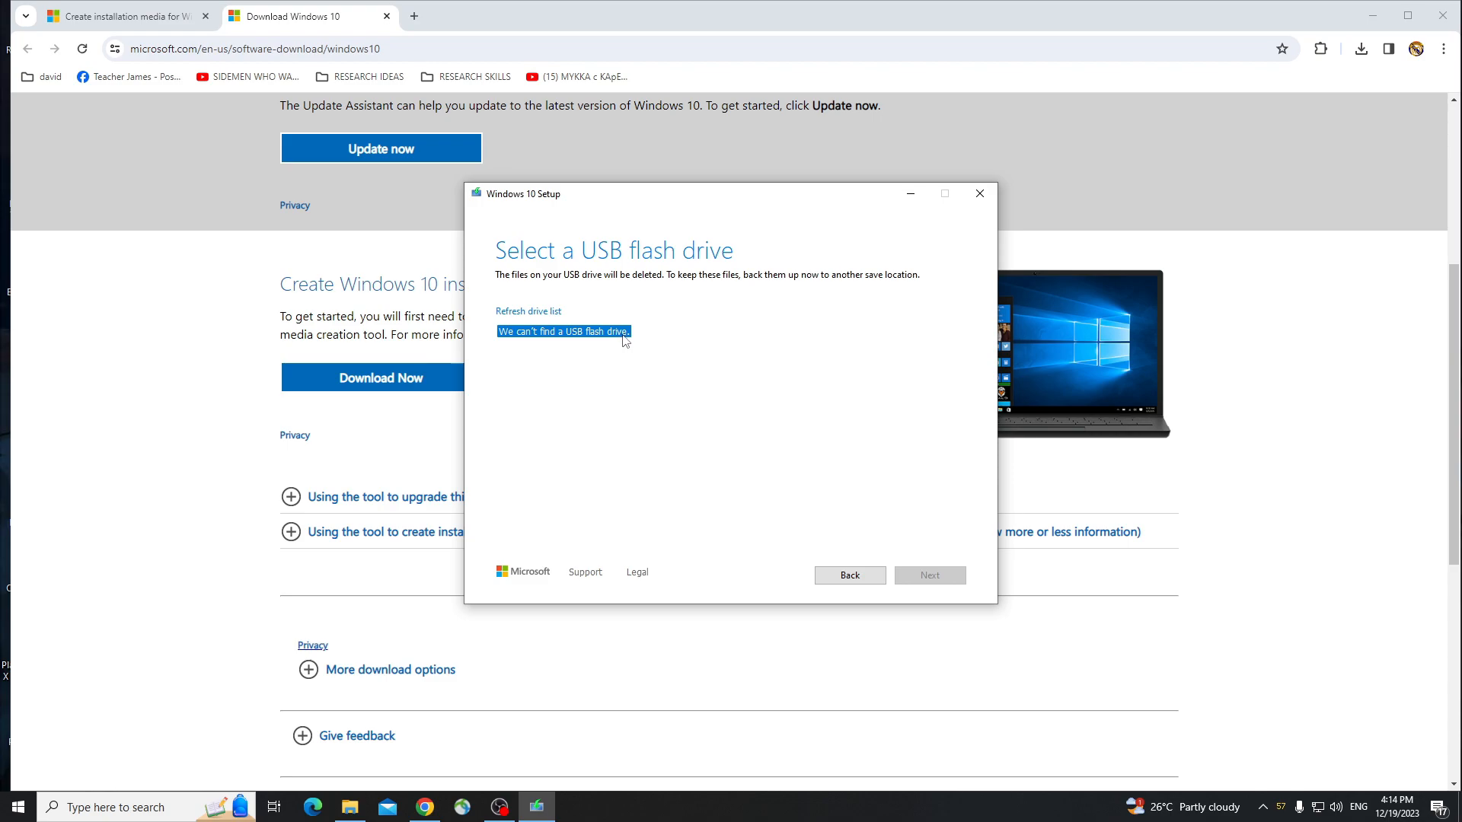
mouse_move(895, 362)
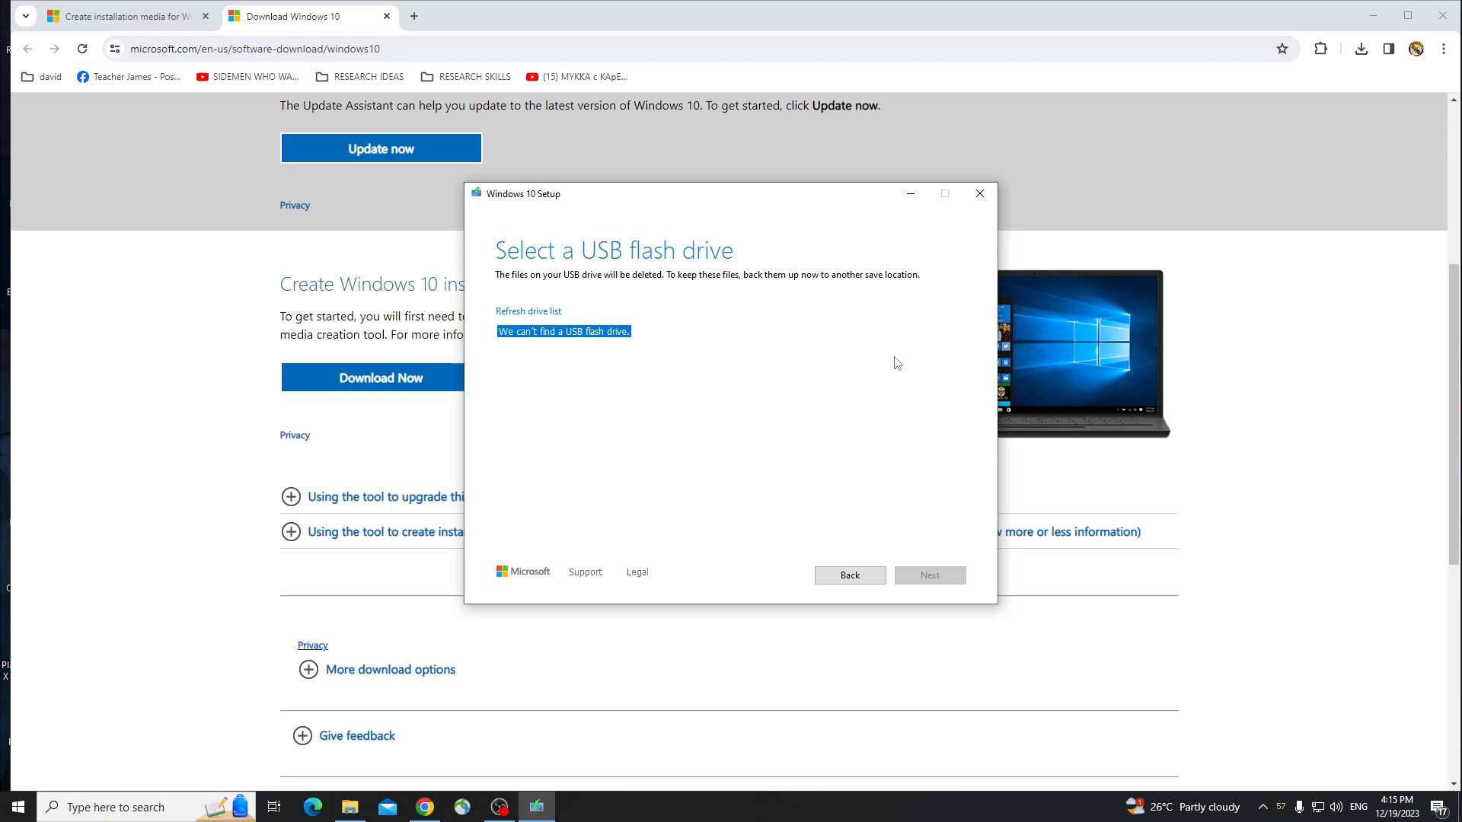